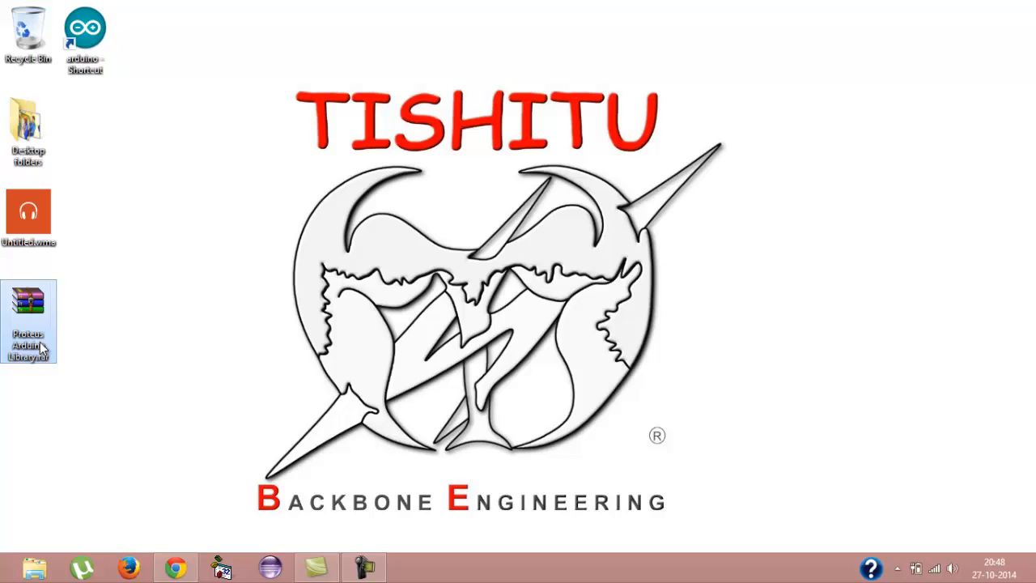
Browse the Proteus Arduino Library archive's inner folder and select ARDUINO.IDX and ARDUINO.LIB
double_click(28, 303)
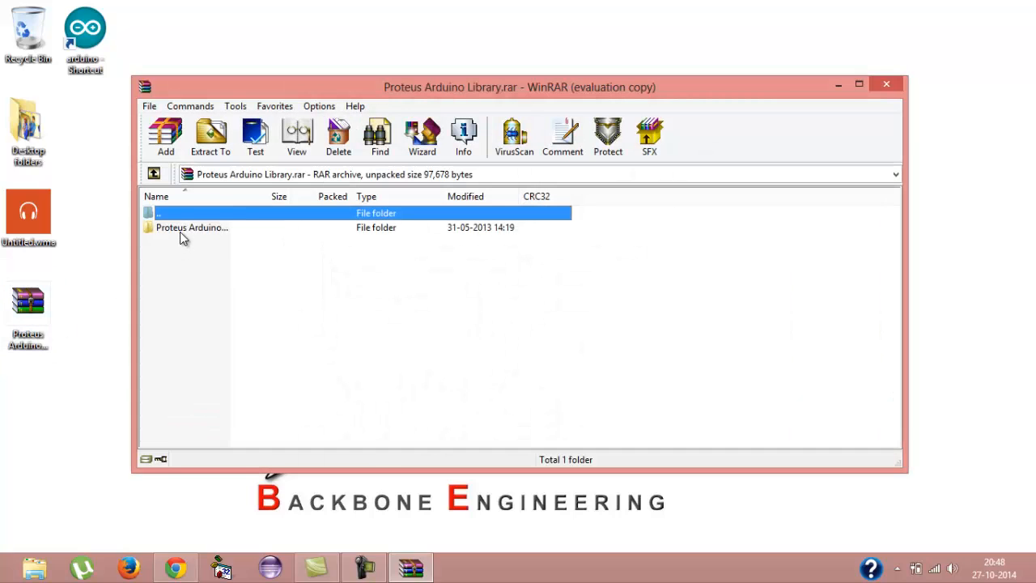
double_click(192, 213)
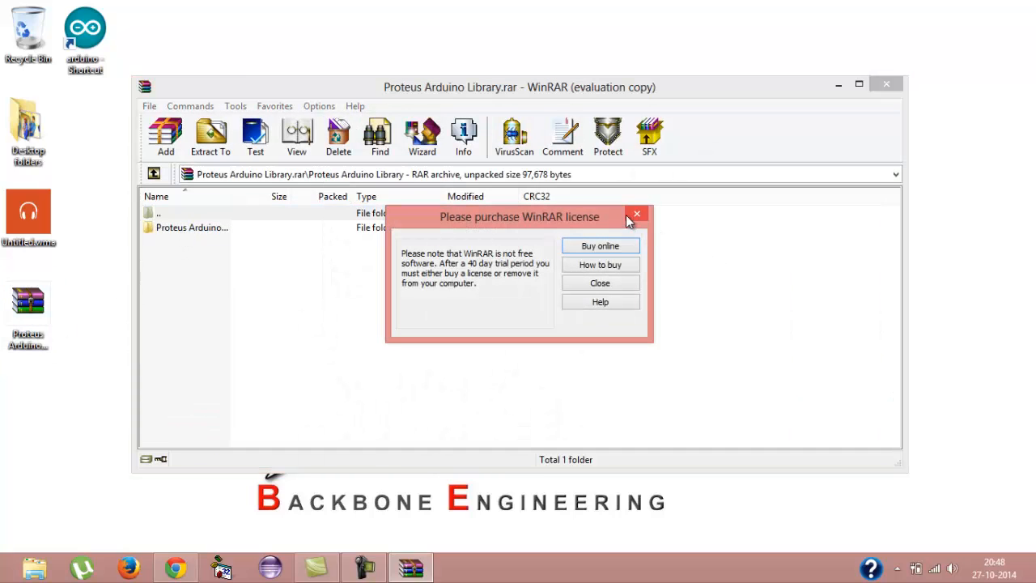
click(637, 213)
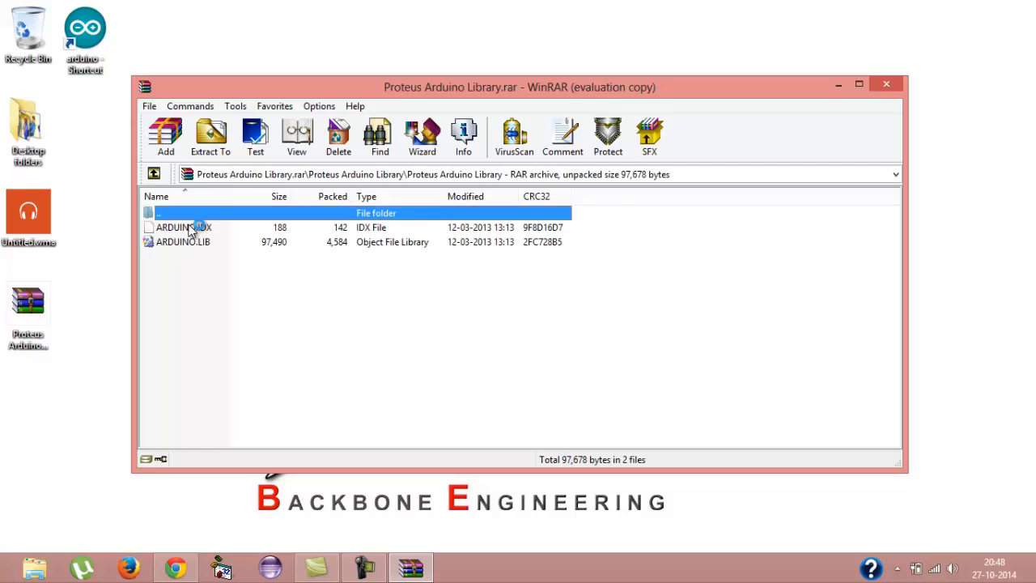
click(187, 242)
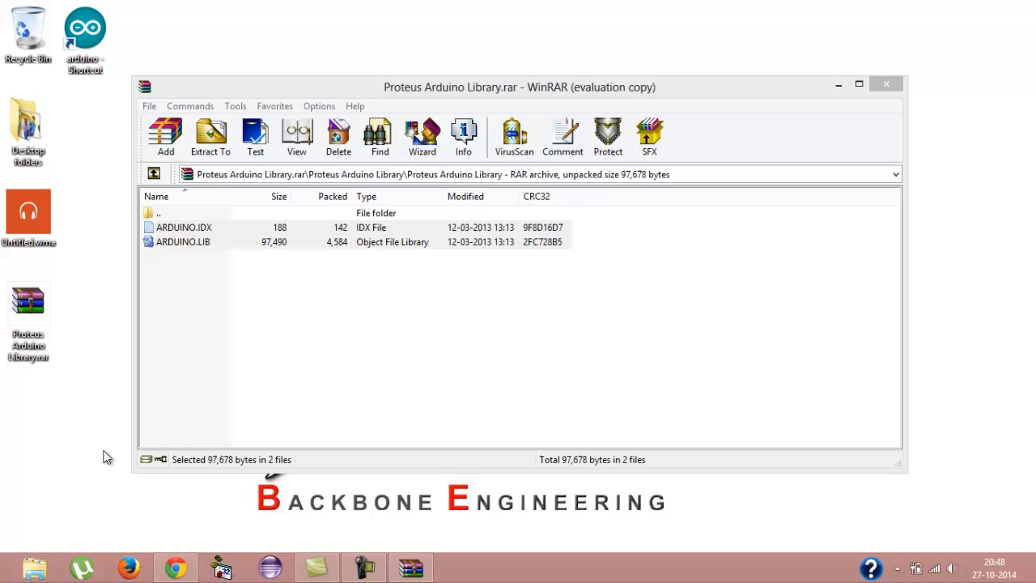
mouse_move(208, 247)
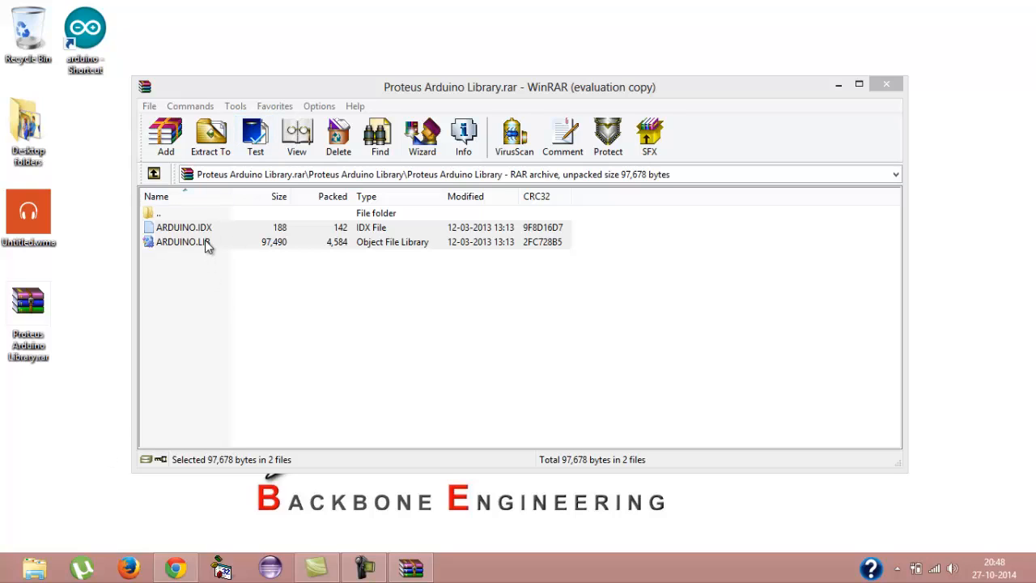
mouse_move(209, 242)
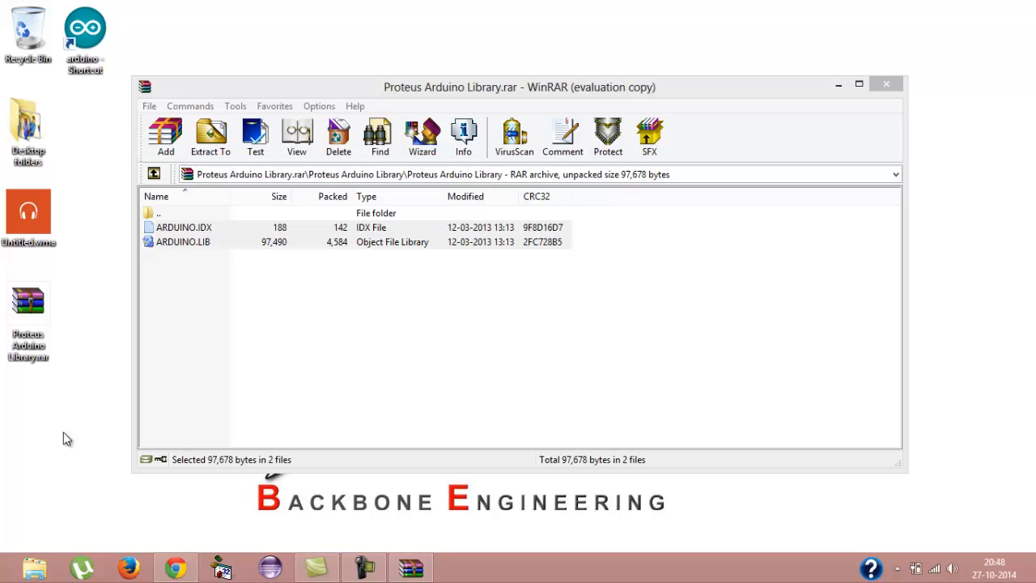
Move both library files into Proteus 7 Professional\LIBRARY, replacing the existing copies
click(34, 566)
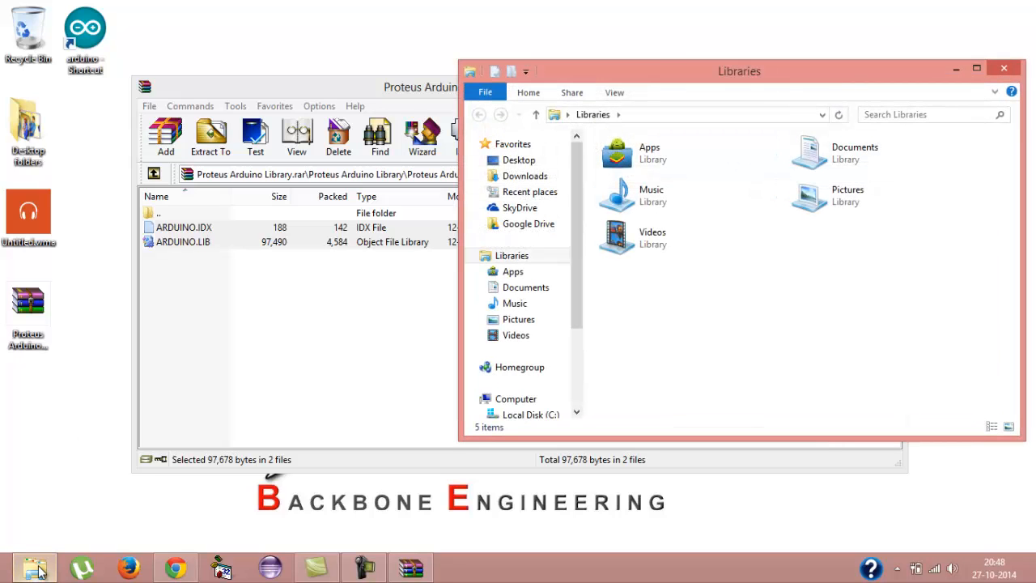
click(977, 71)
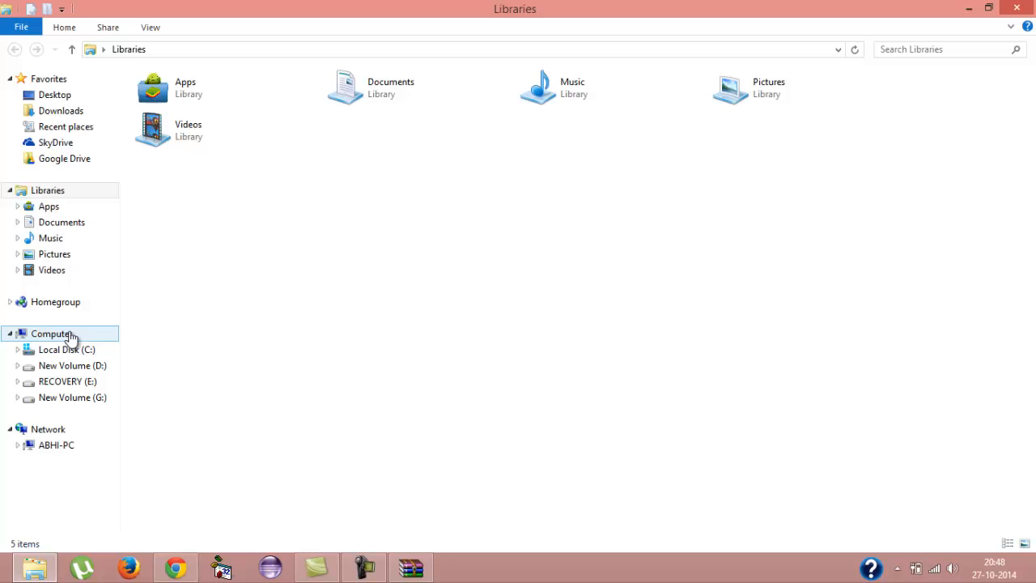
click(52, 333)
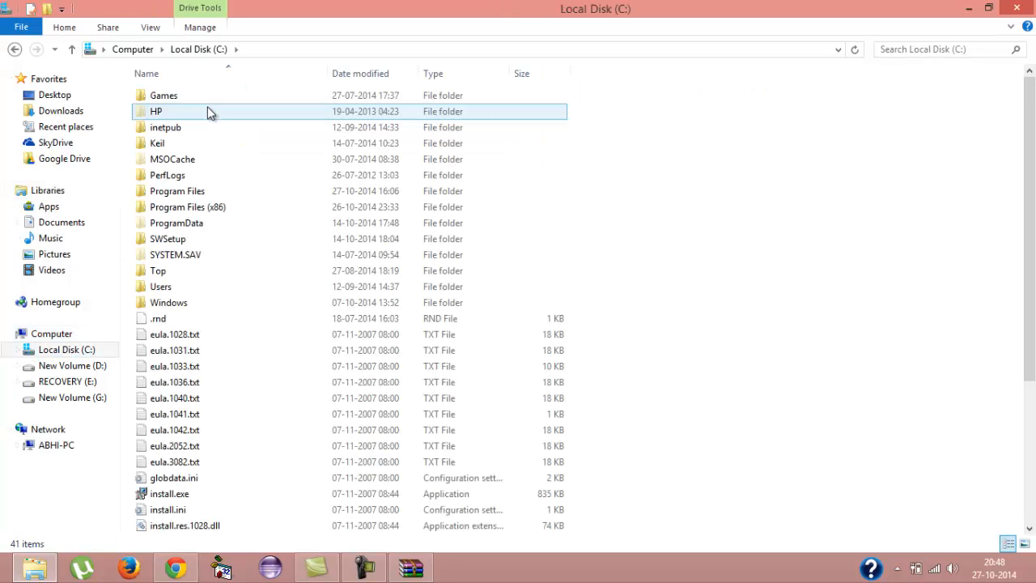
click(188, 206)
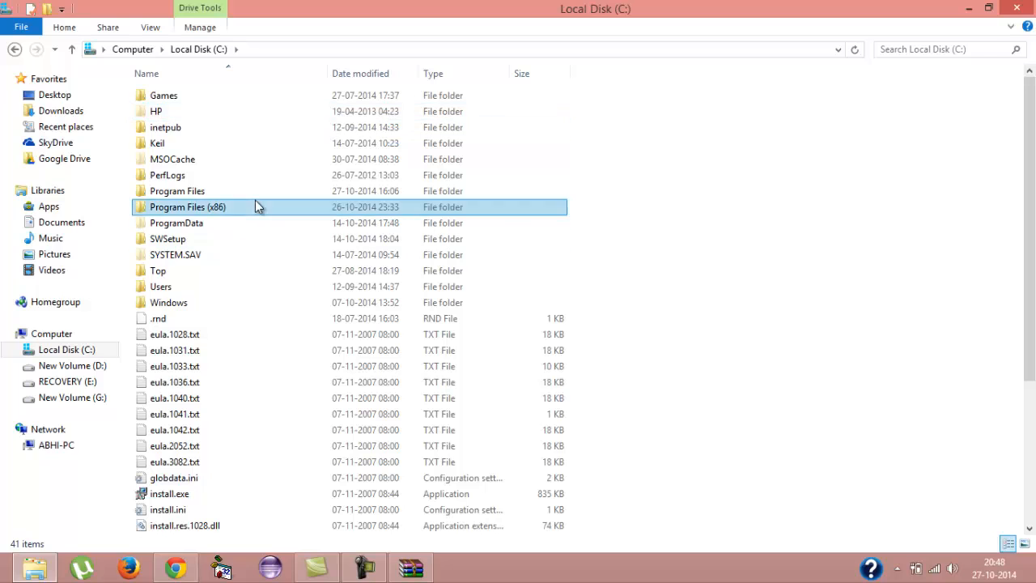
double_click(187, 207)
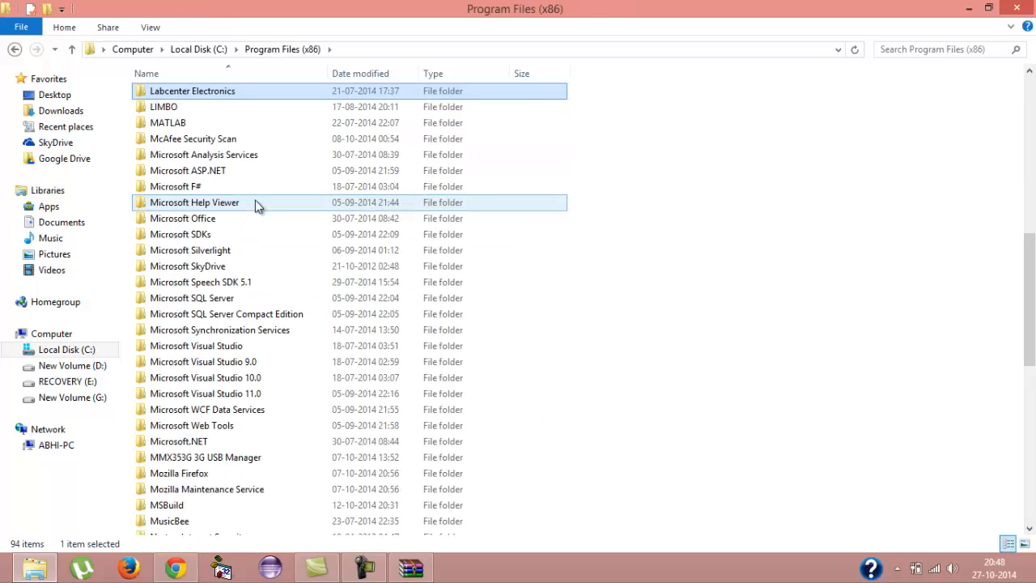
double_click(192, 90)
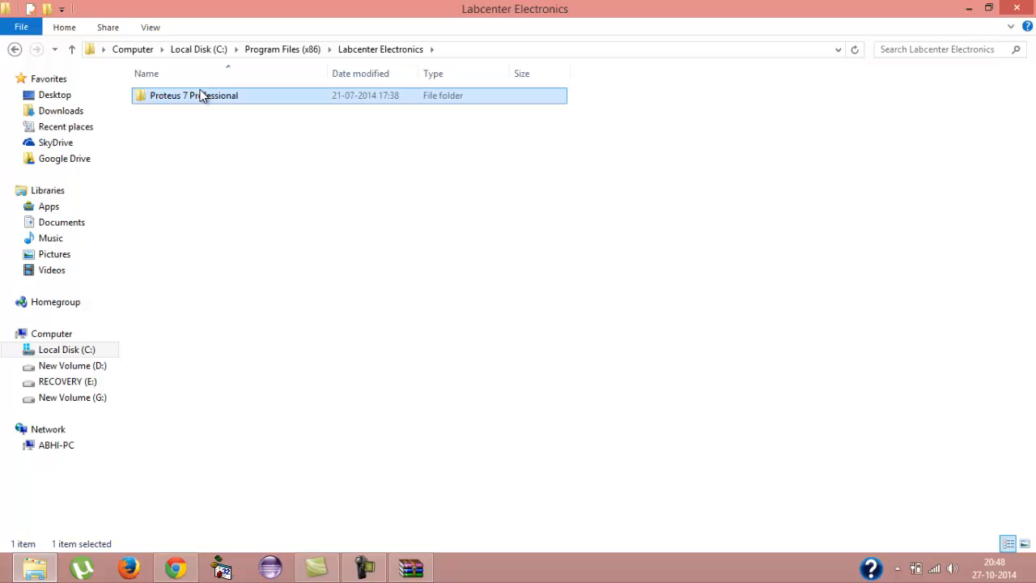
double_click(194, 95)
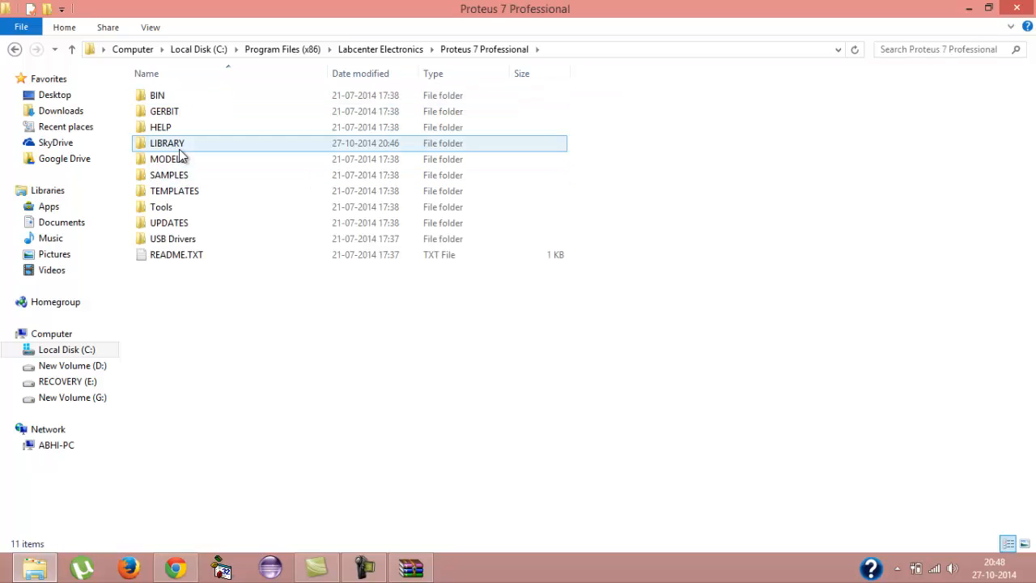
double_click(166, 142)
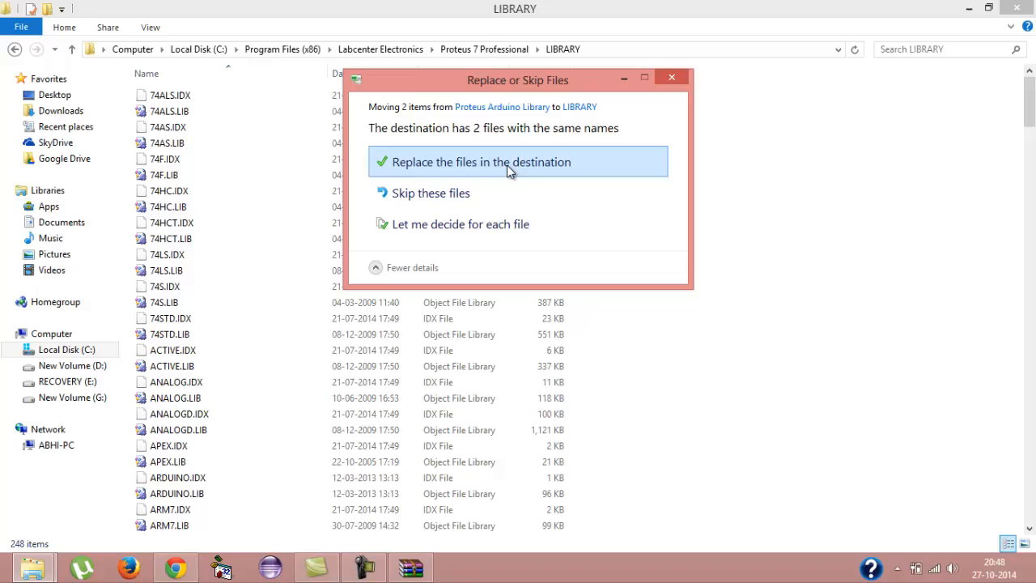
click(481, 161)
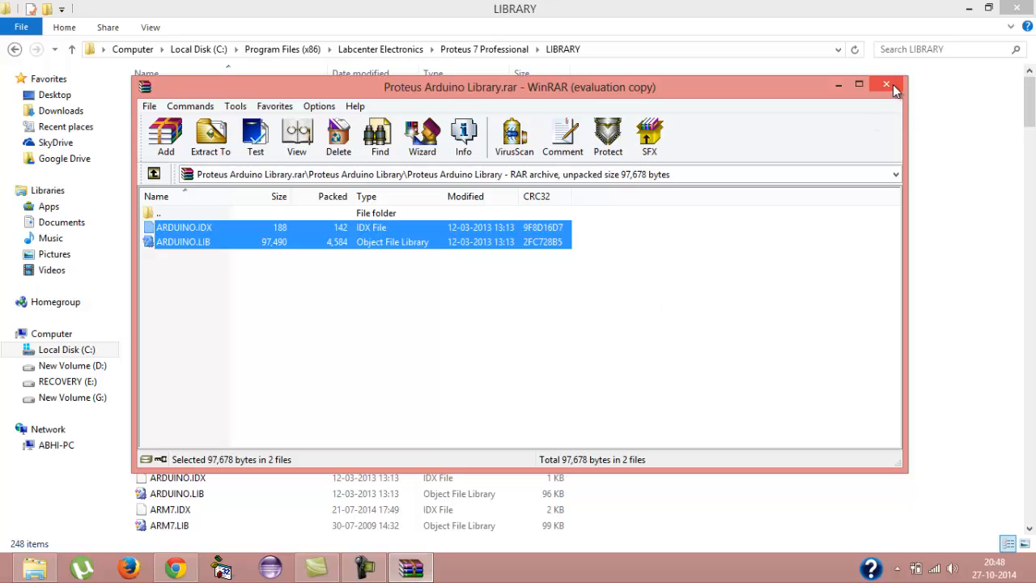
Close WinRAR and launch the Arduino IDE from its desktop shortcut
click(886, 84)
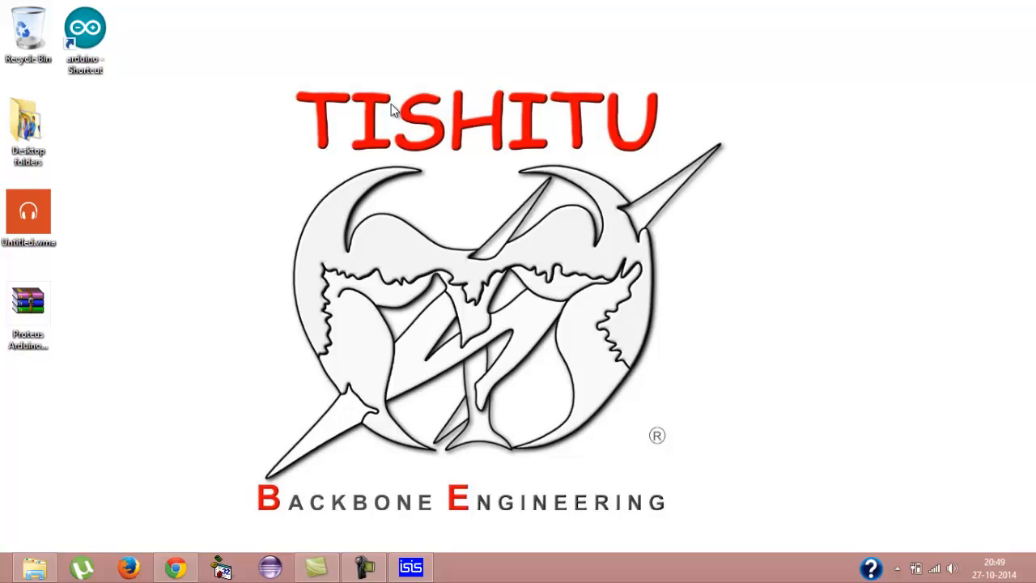
click(84, 37)
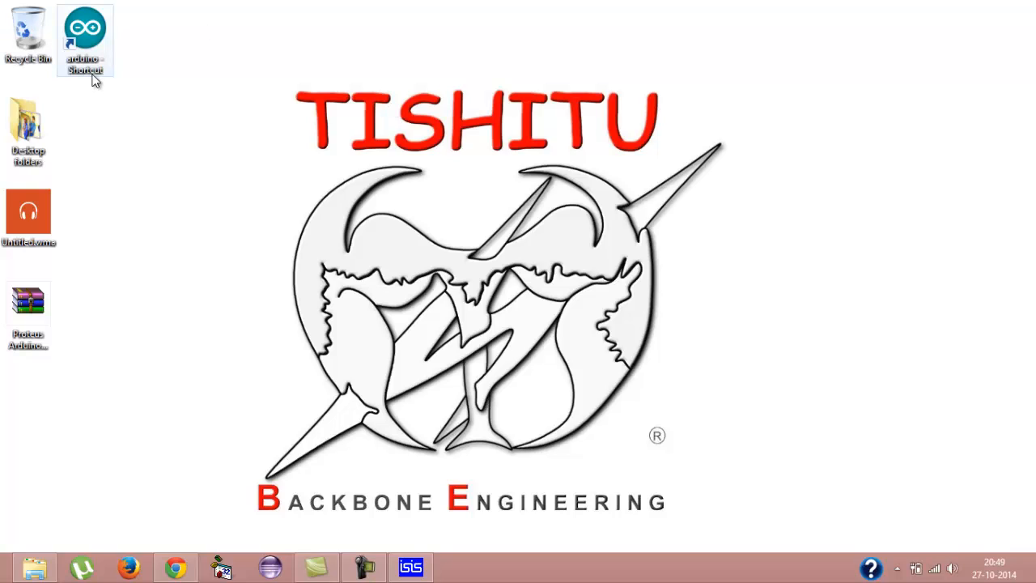
click(85, 36)
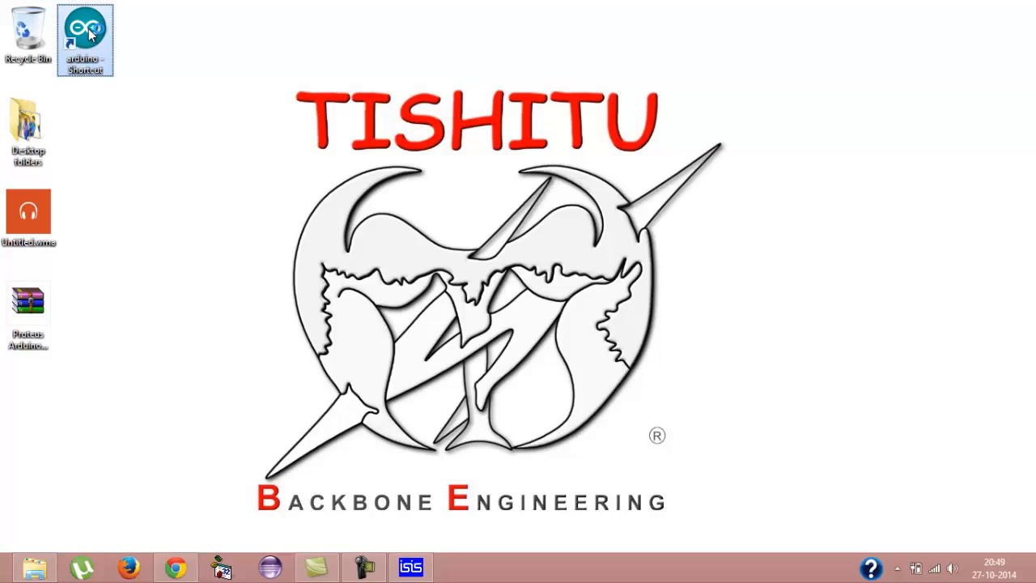
double_click(84, 33)
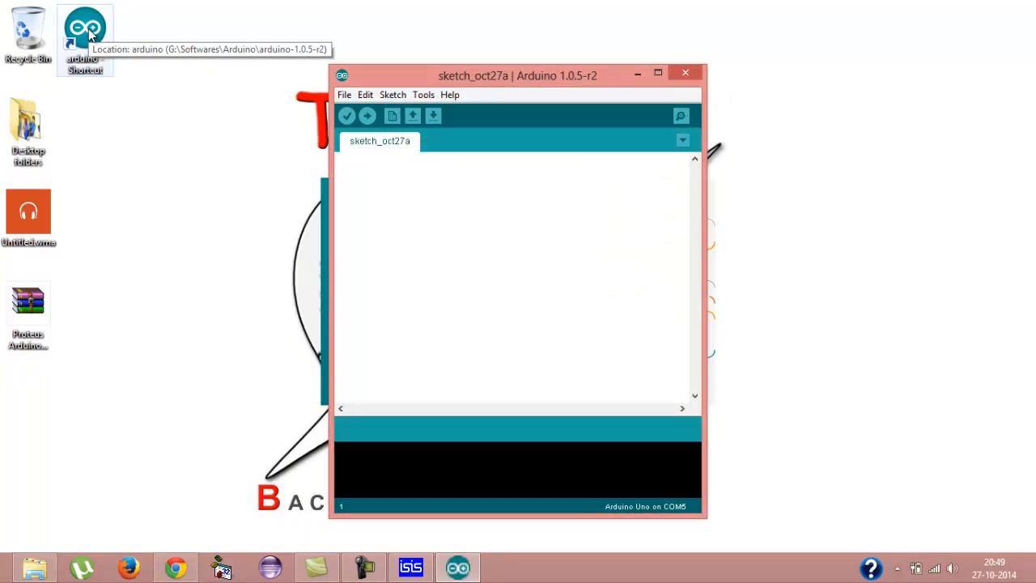
Tick verbose output for compilation and upload in Preferences and confirm
click(11, 25)
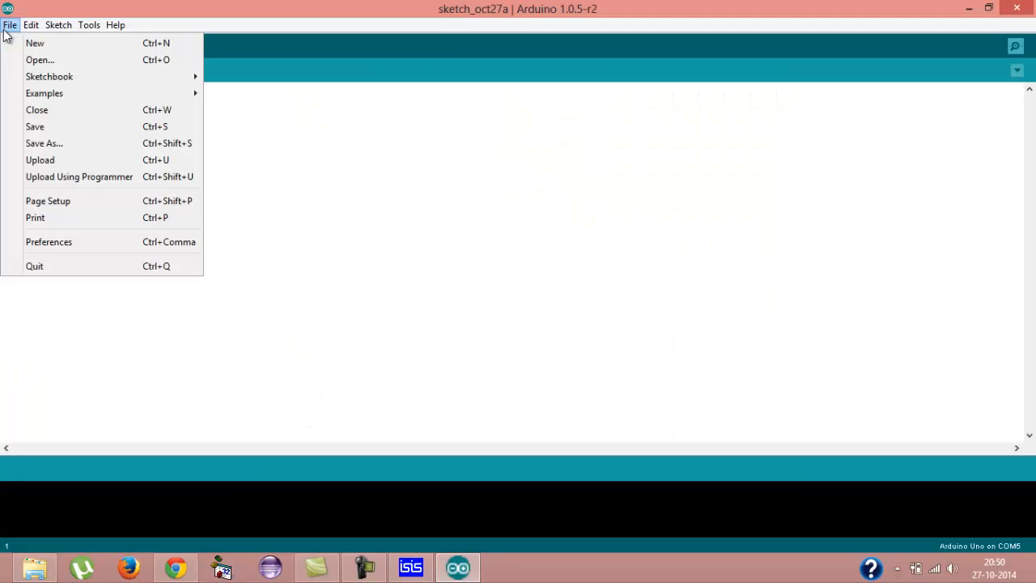
mouse_move(71, 247)
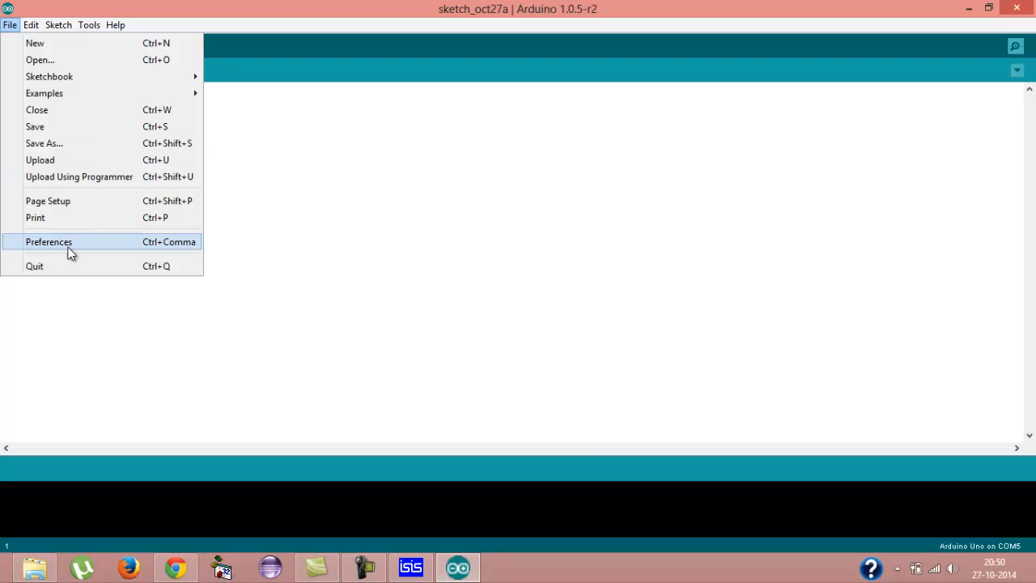
click(49, 241)
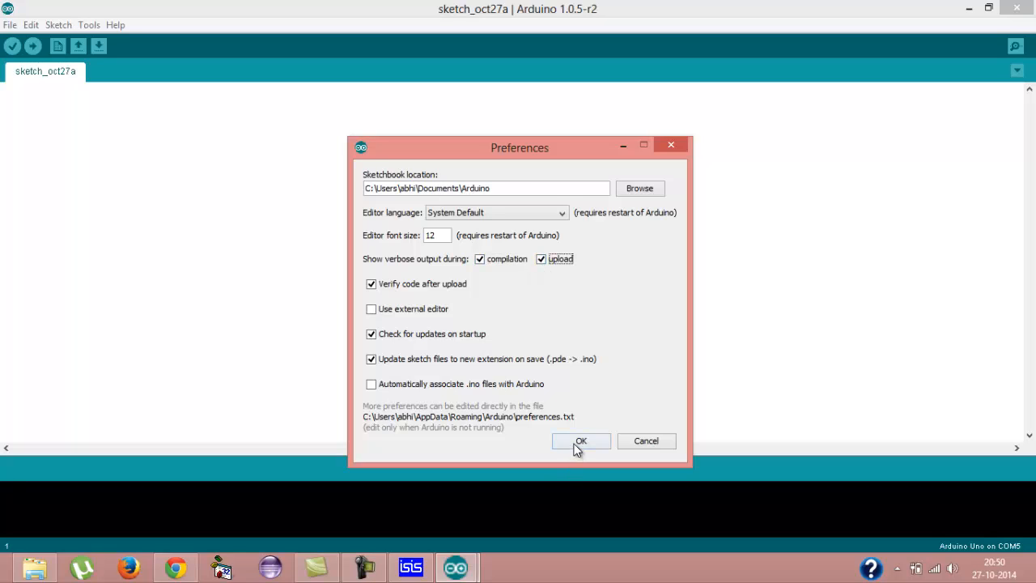
click(581, 440)
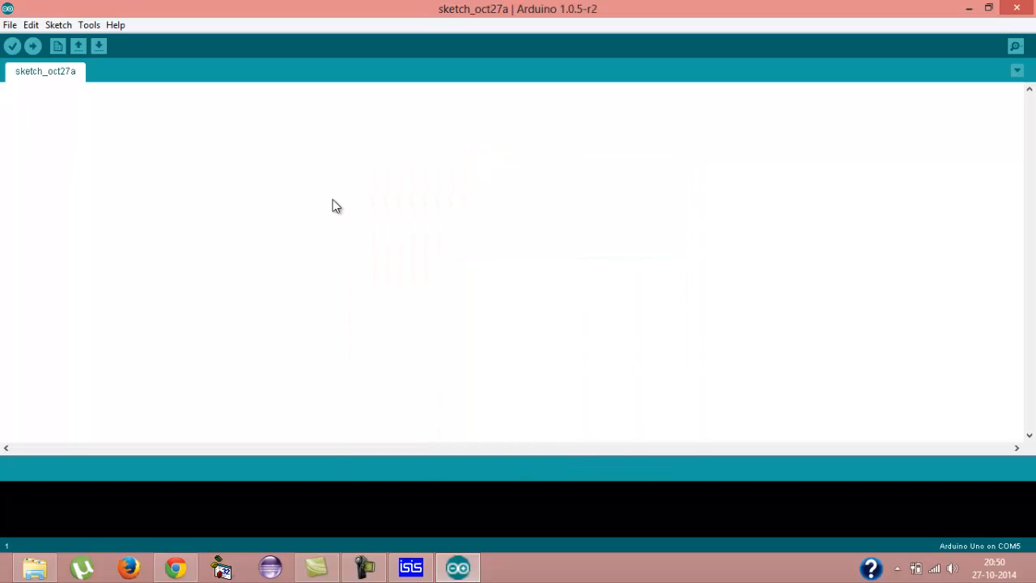
mouse_move(158, 199)
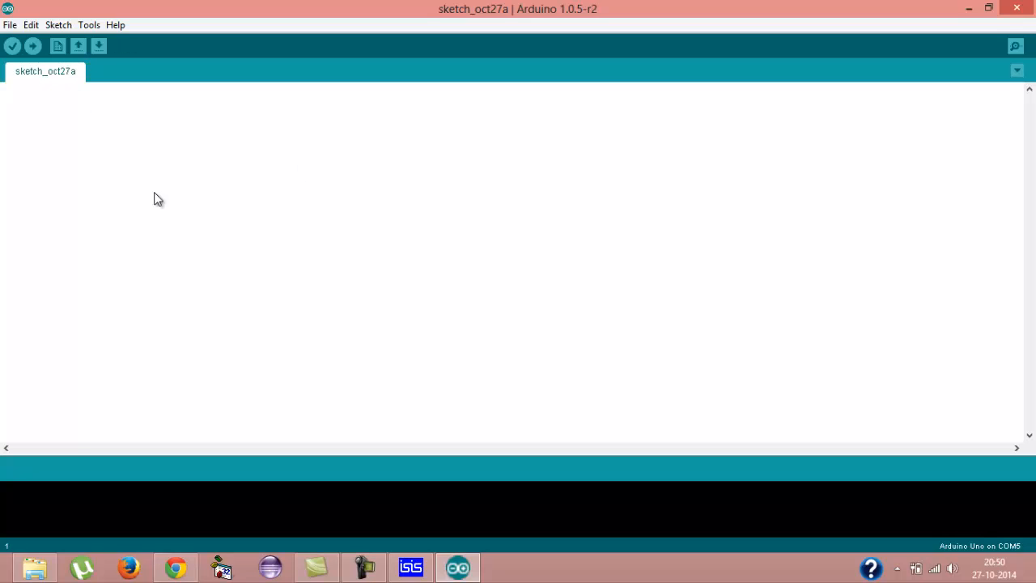
mouse_move(57, 46)
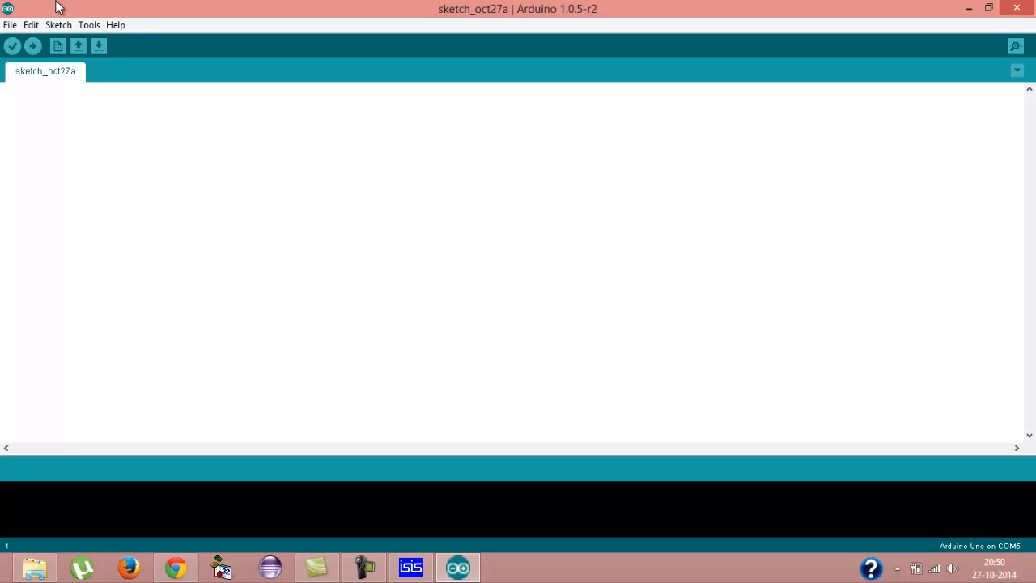
Open the 01.Basics Blink example sketch from the File menu's Examples
click(89, 24)
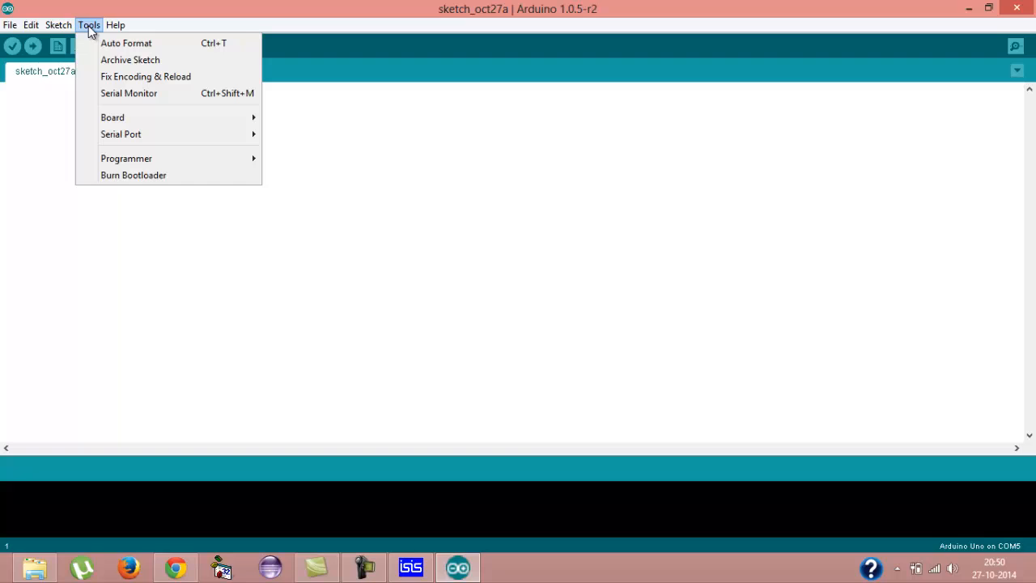
click(10, 25)
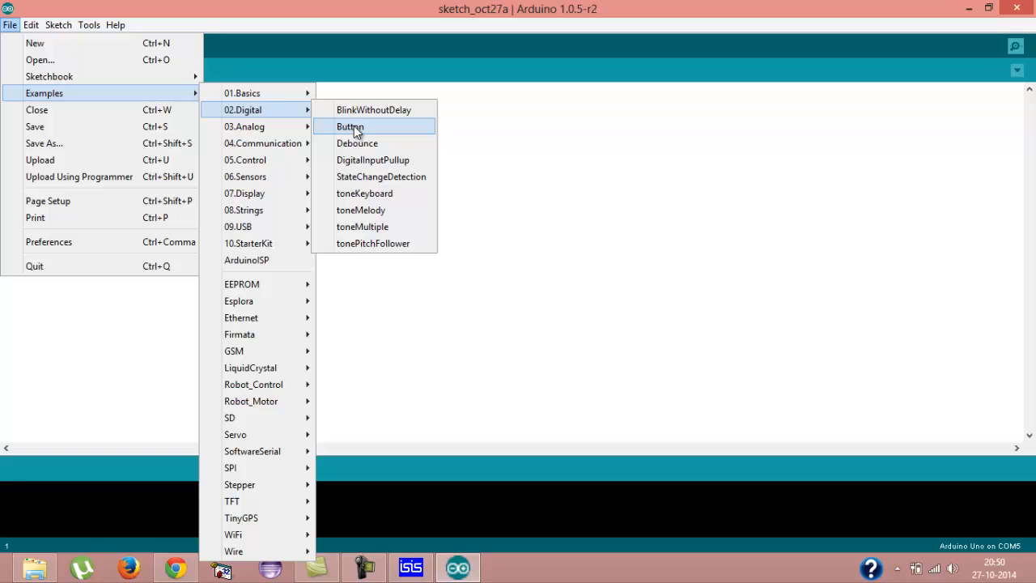
click(357, 143)
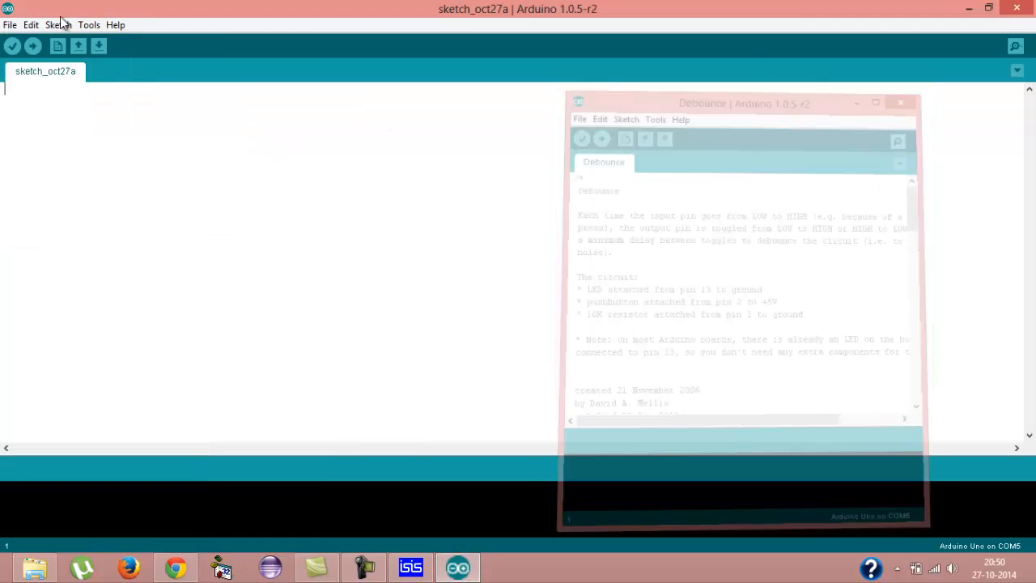
click(9, 24)
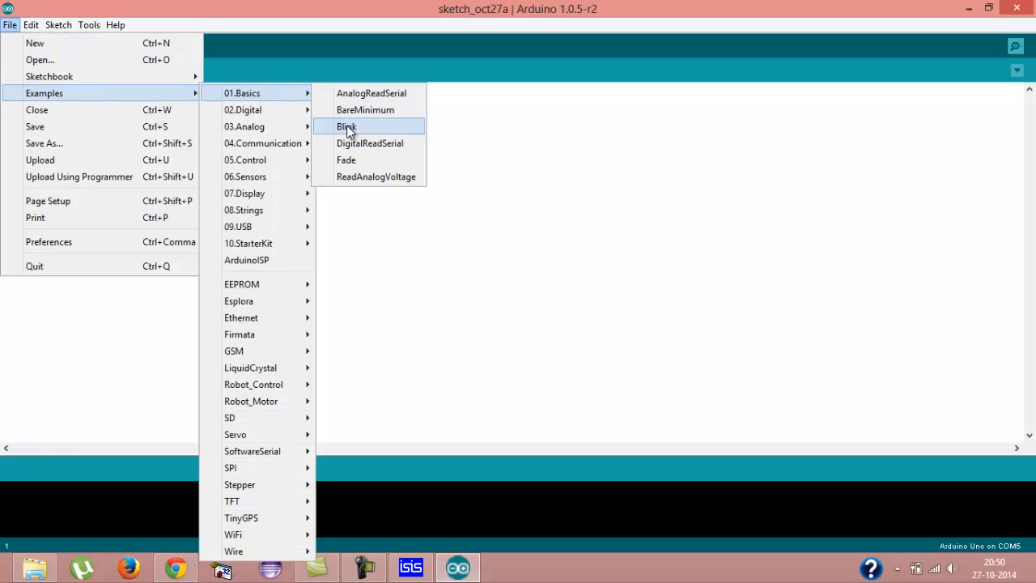
click(346, 126)
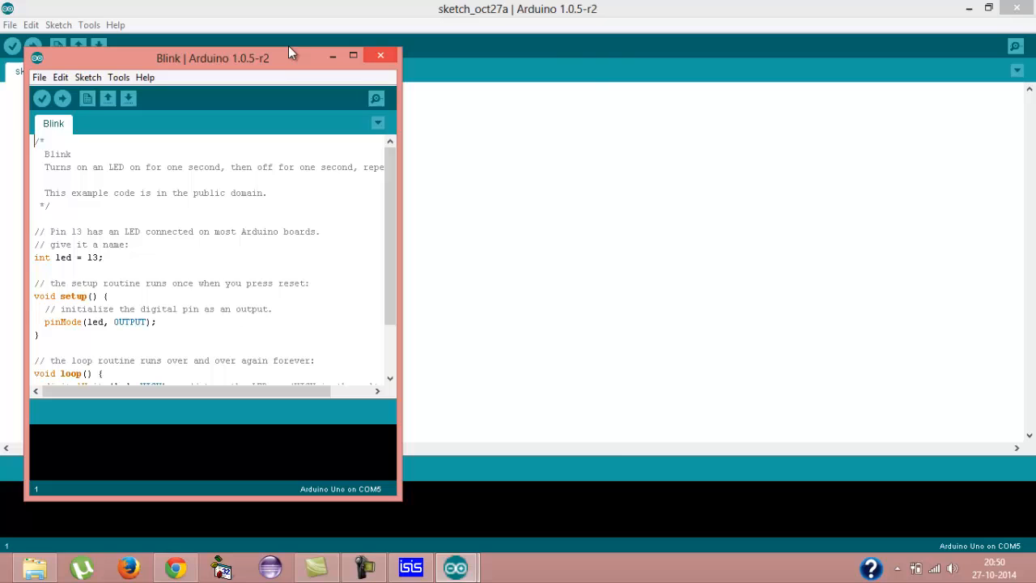
drag(213, 58, 431, 64)
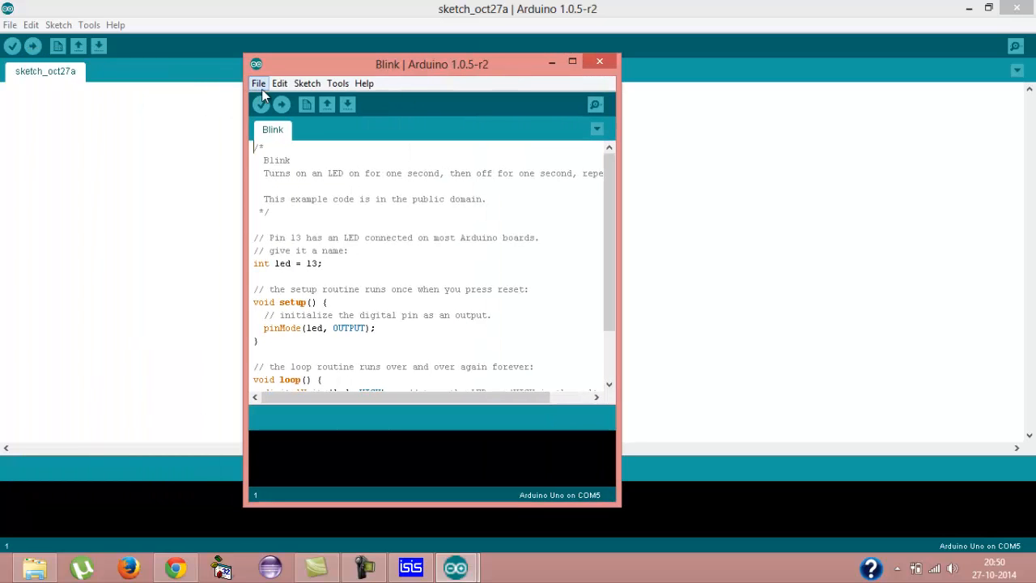
Verify the Blink sketch and select the Blink.cpp.hex path in the output console
click(260, 104)
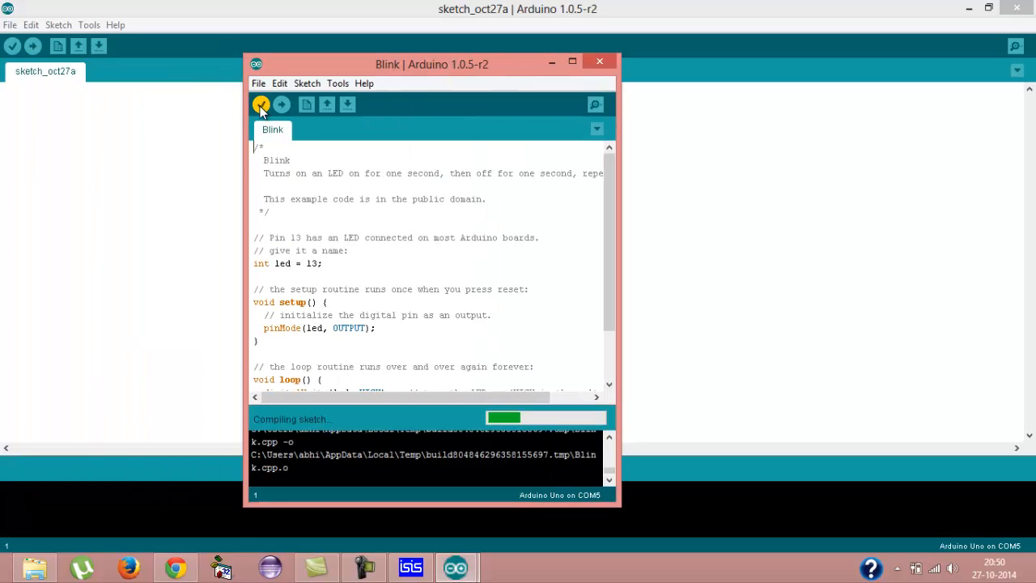
click(572, 61)
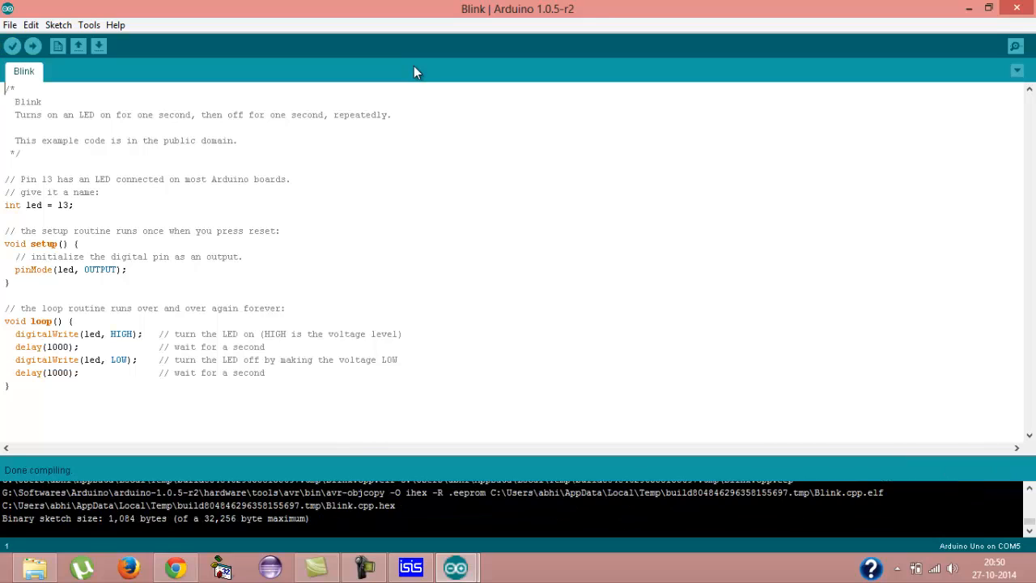
mouse_move(417, 53)
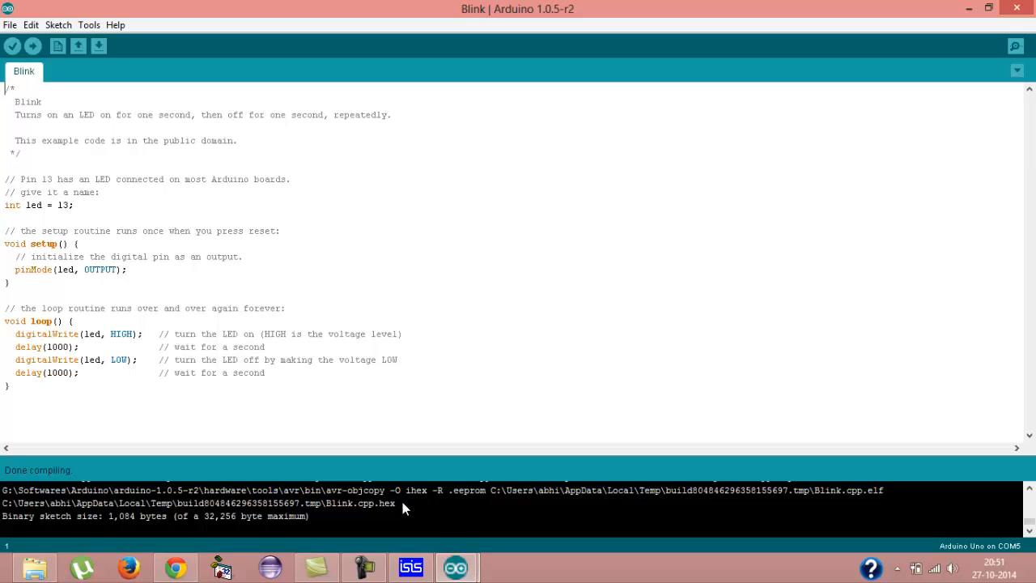
mouse_move(350, 515)
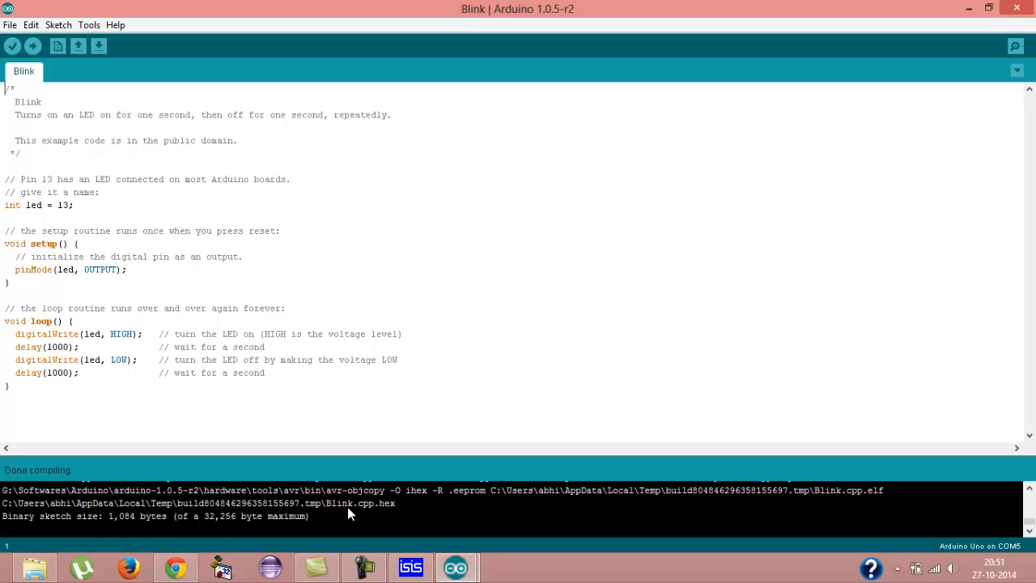
mouse_move(372, 511)
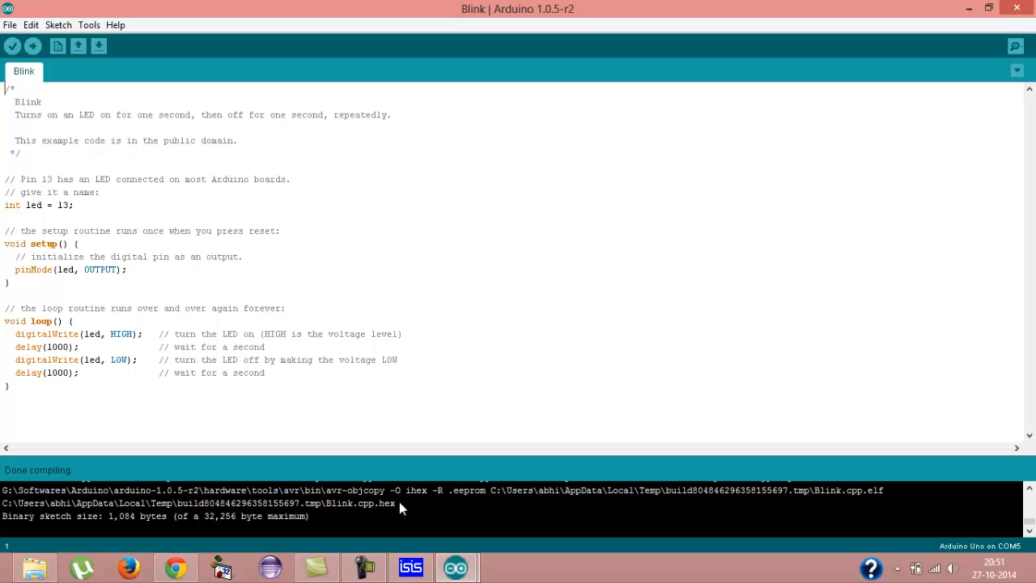
drag(25, 503, 397, 503)
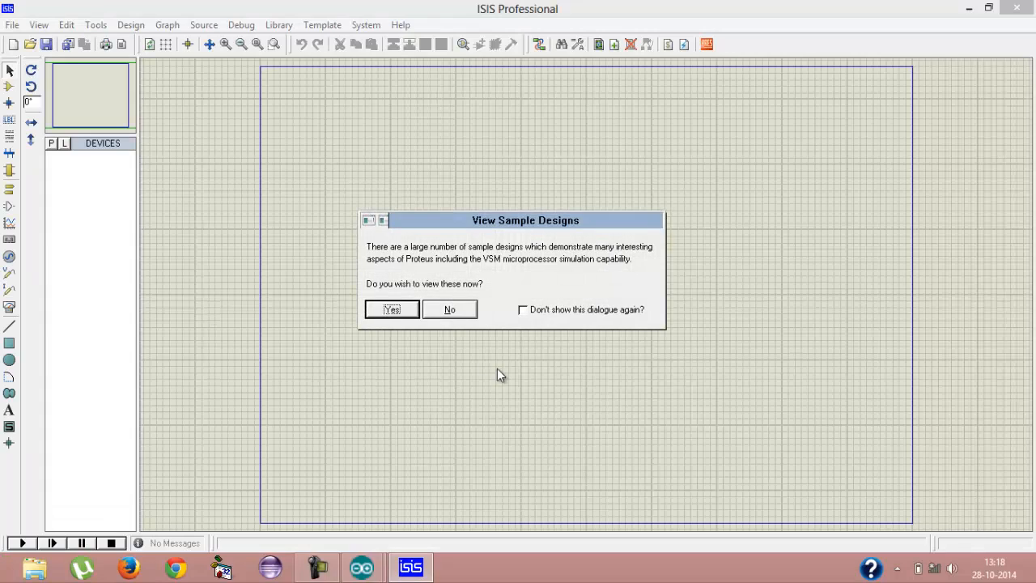
Skip sample designs, search 'ardu' and place ARDUINO UNO R3 on the sheet
click(450, 309)
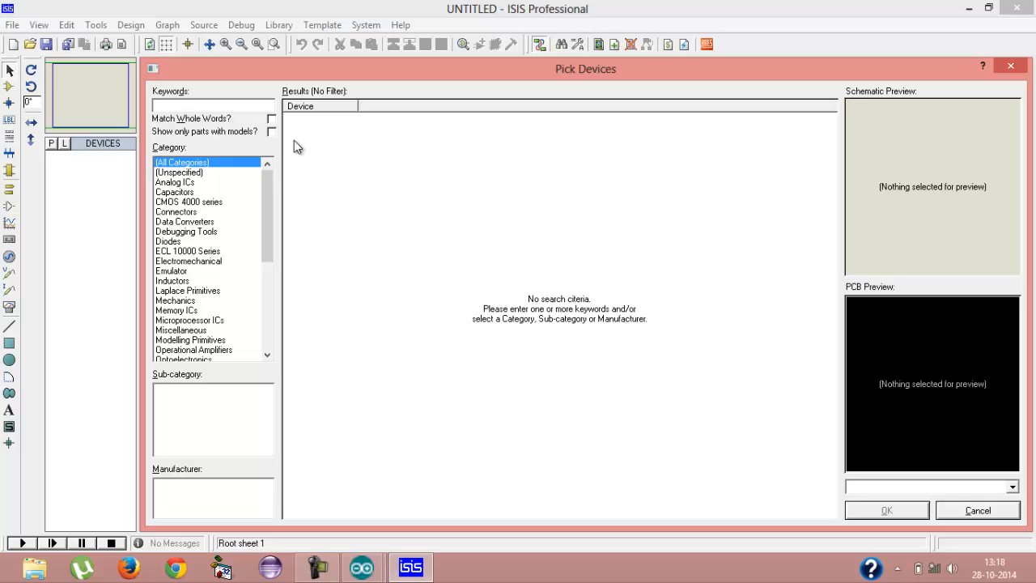
text(ardu)
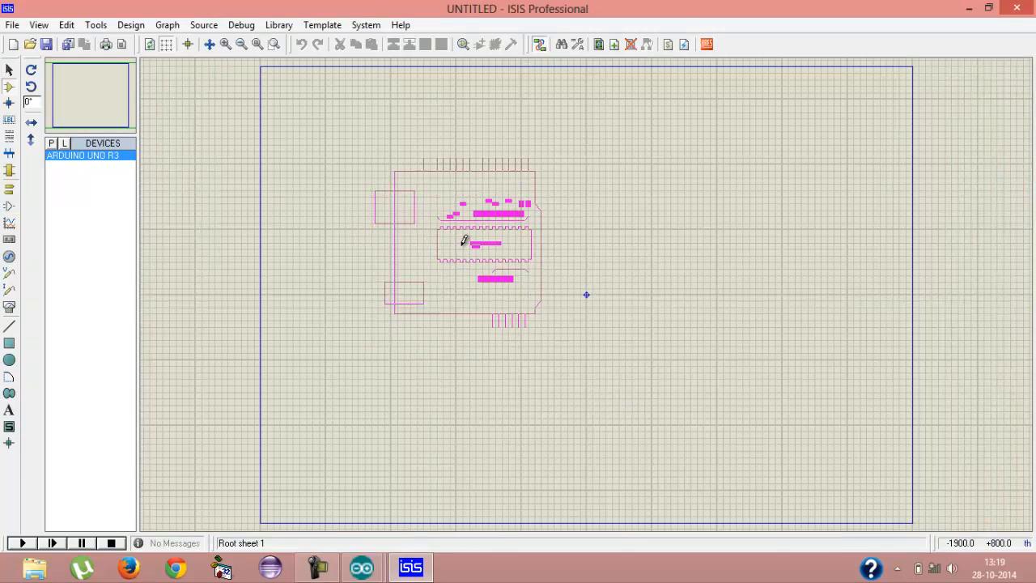
click(453, 242)
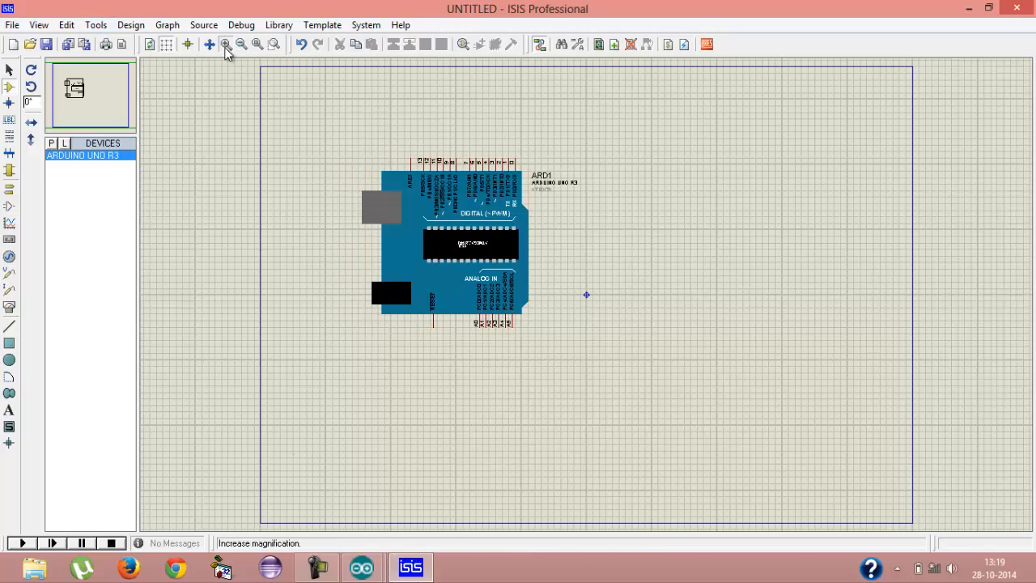
click(225, 44)
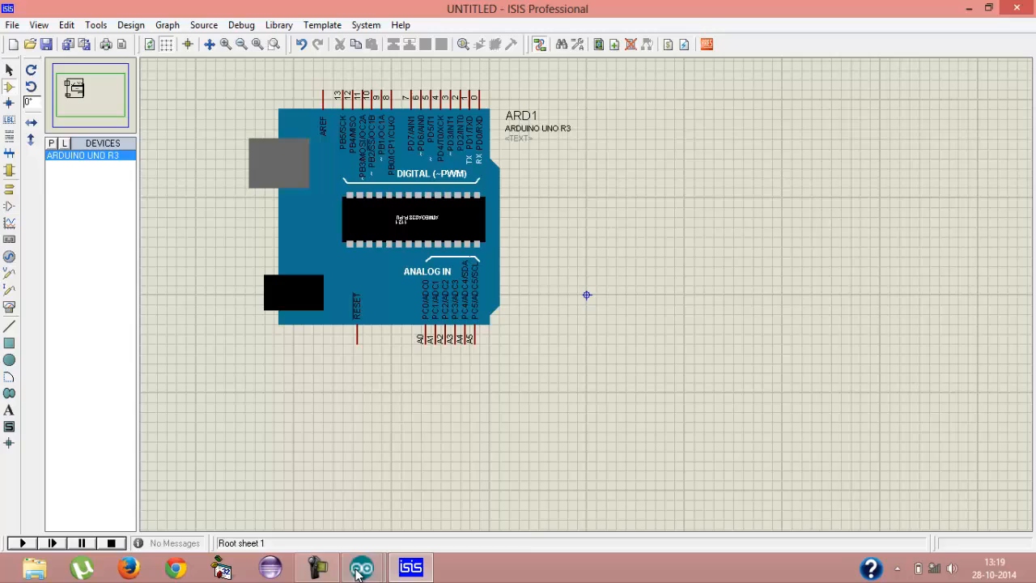
click(361, 567)
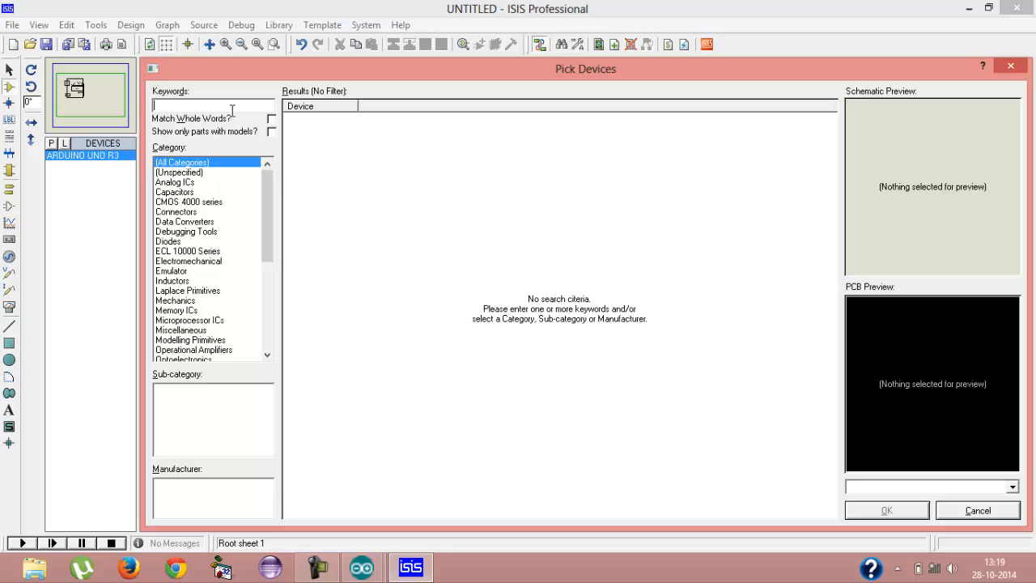
Place LED-YELLOW and a GROUND terminal, wiring pin 13 through the LED to ground
text(led)
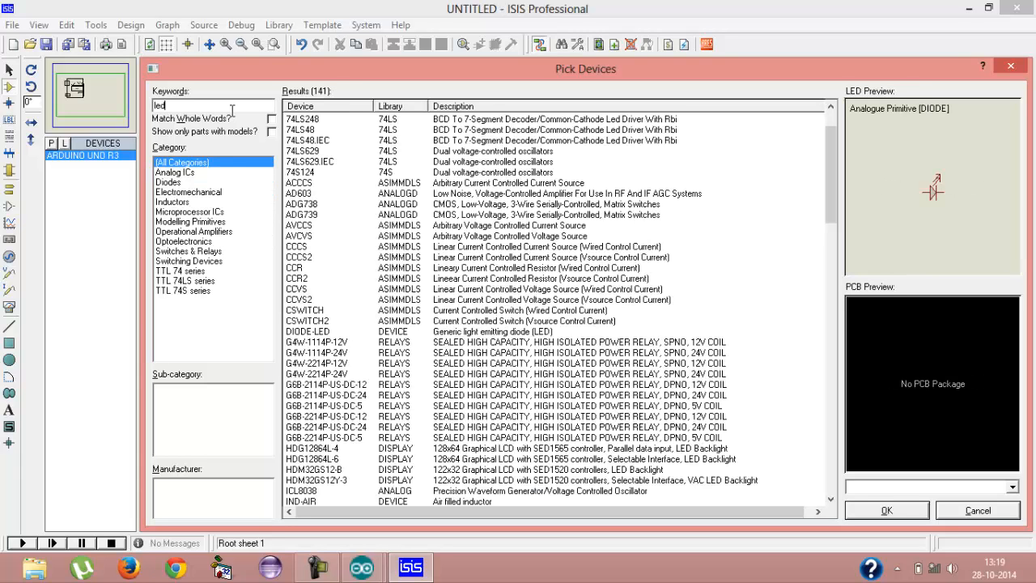
scroll(down, 3)
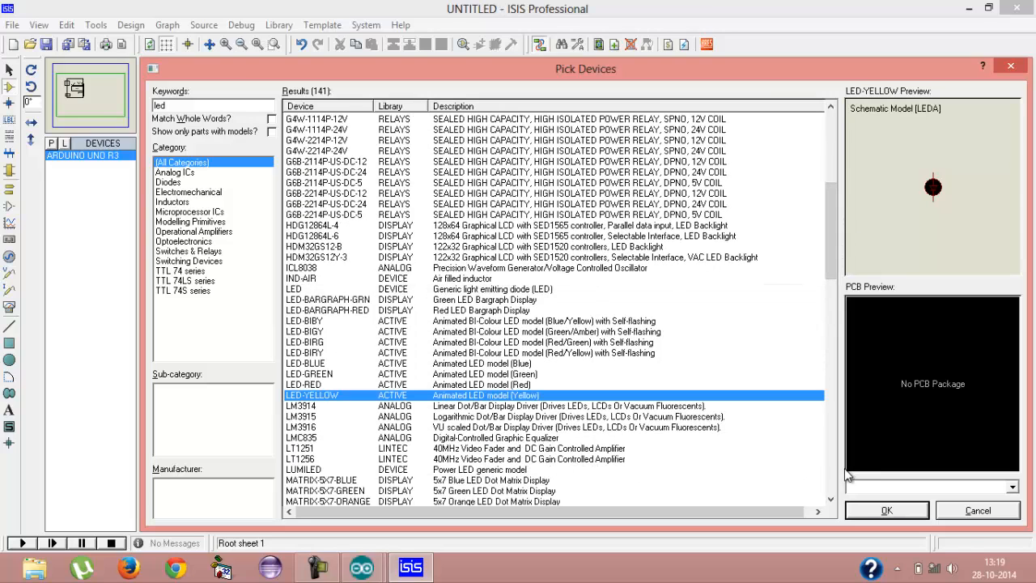
click(887, 510)
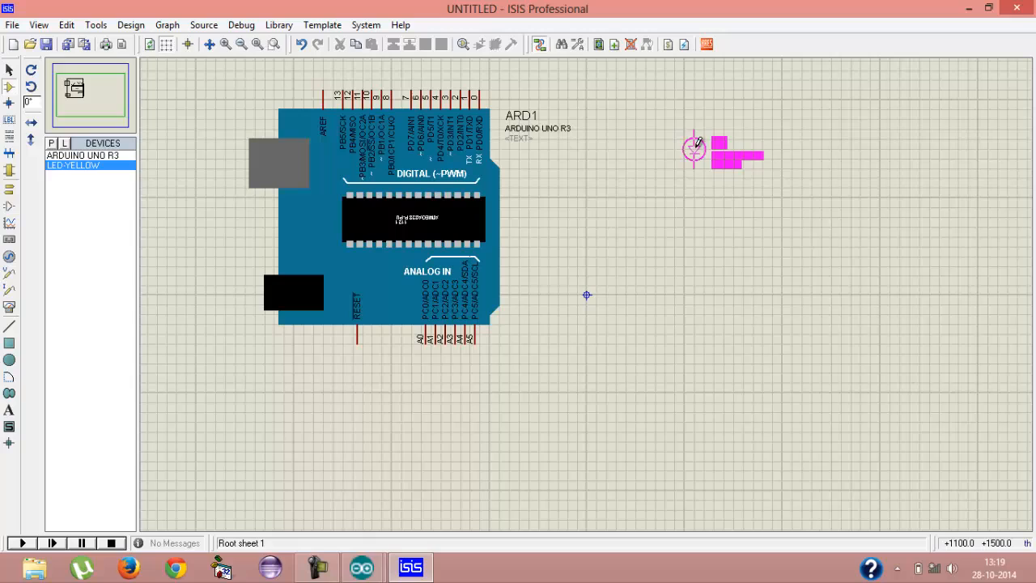
click(694, 149)
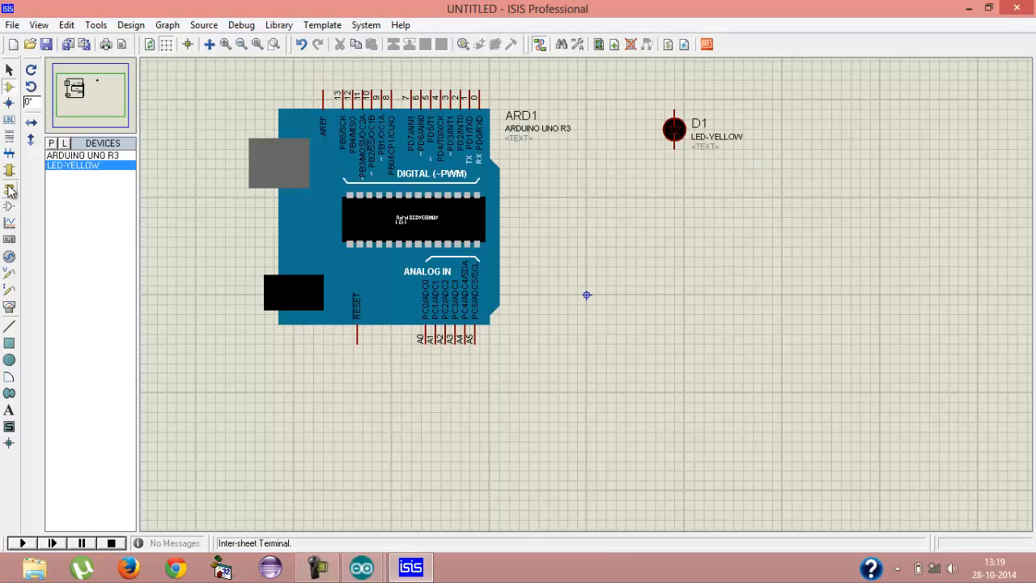
click(11, 192)
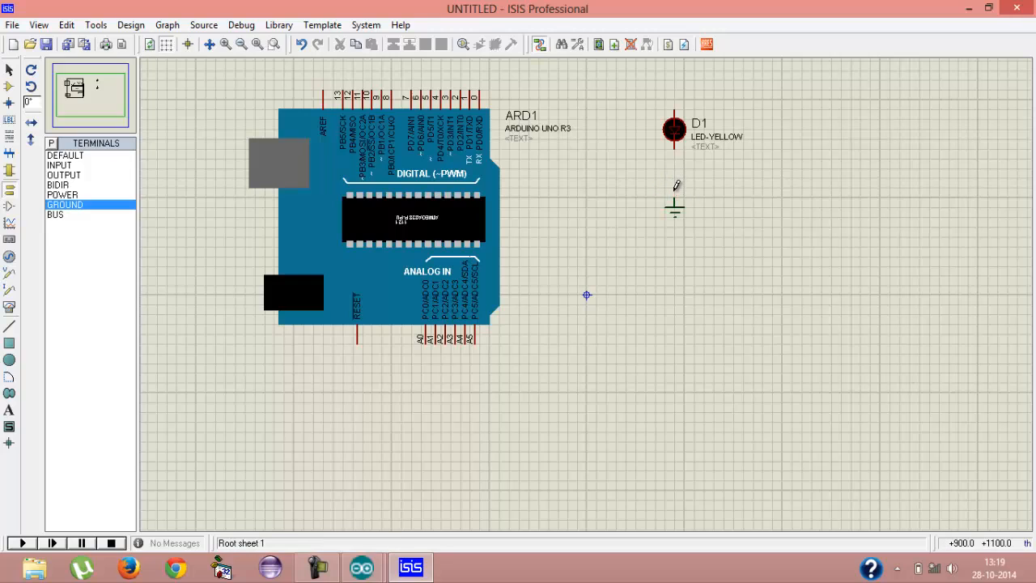
drag(676, 142, 675, 199)
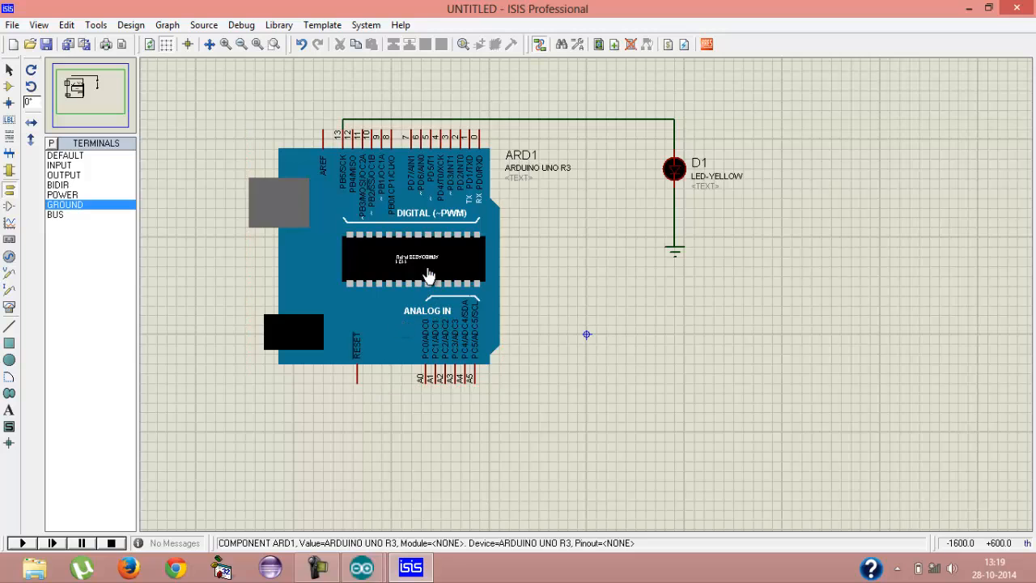
Set the Arduino board's Program File to Blink.cpp.hex
double_click(413, 259)
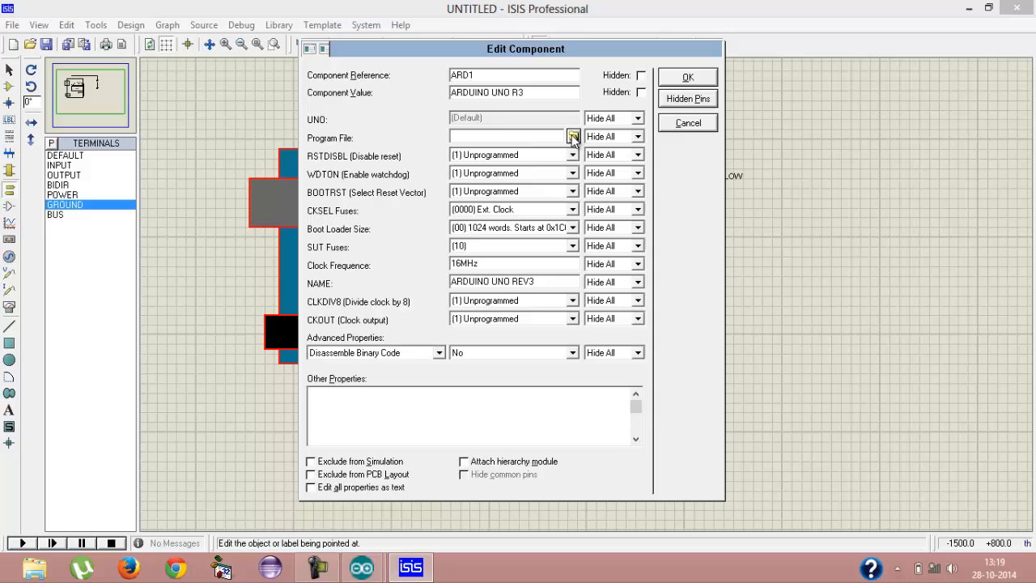
click(574, 136)
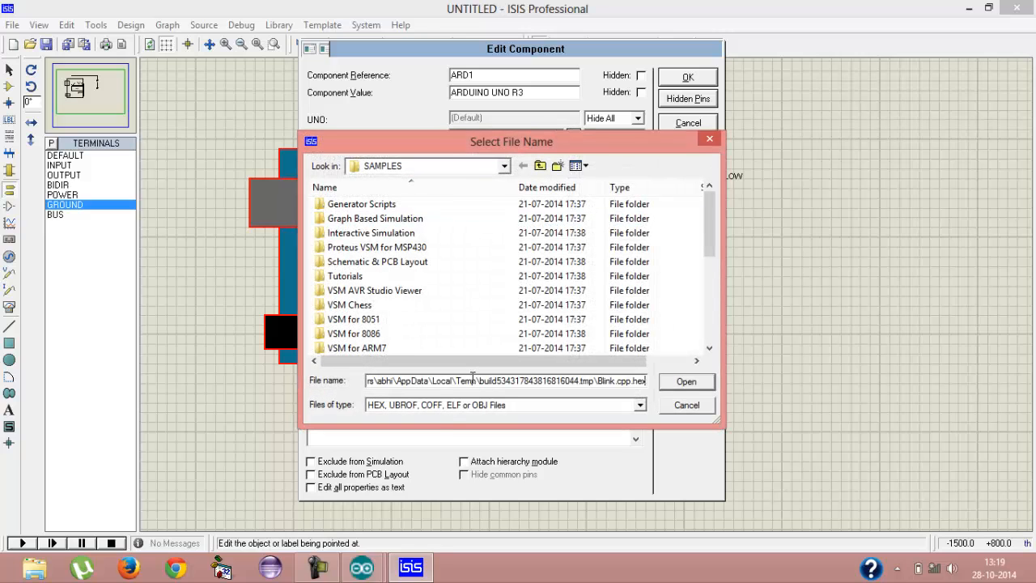
click(686, 381)
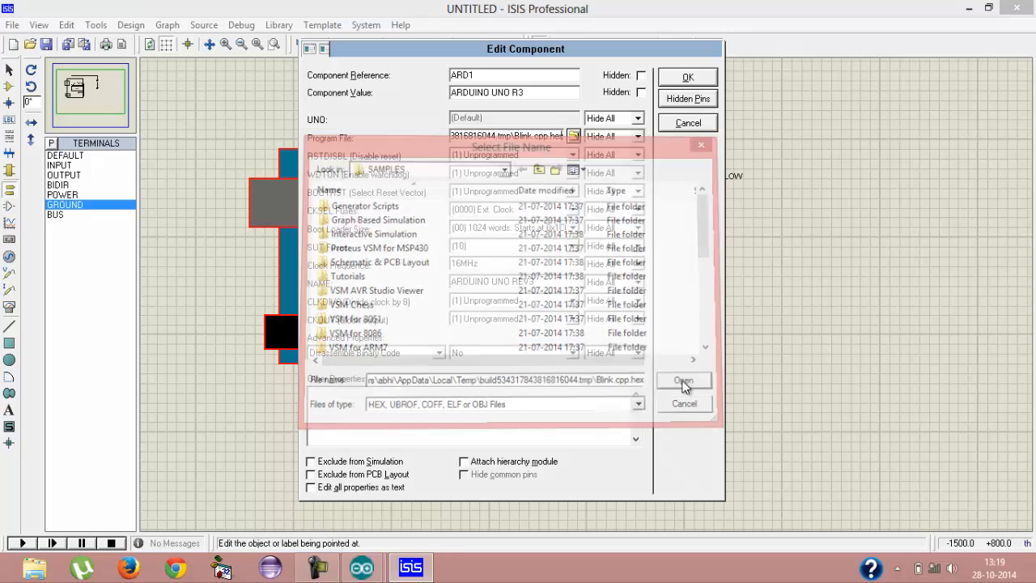
click(683, 380)
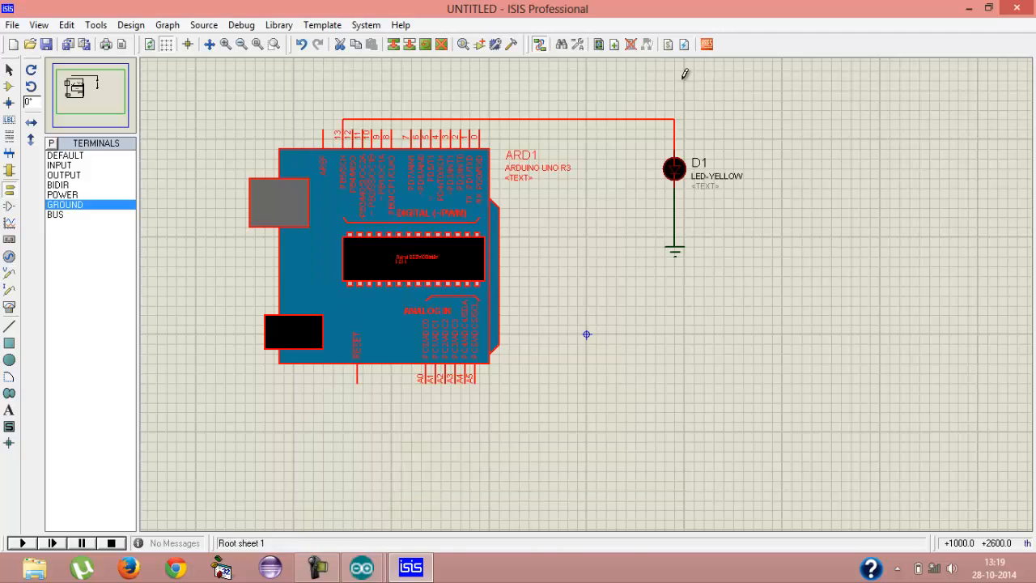
Run the simulation to light the yellow LED, then stop it
click(21, 544)
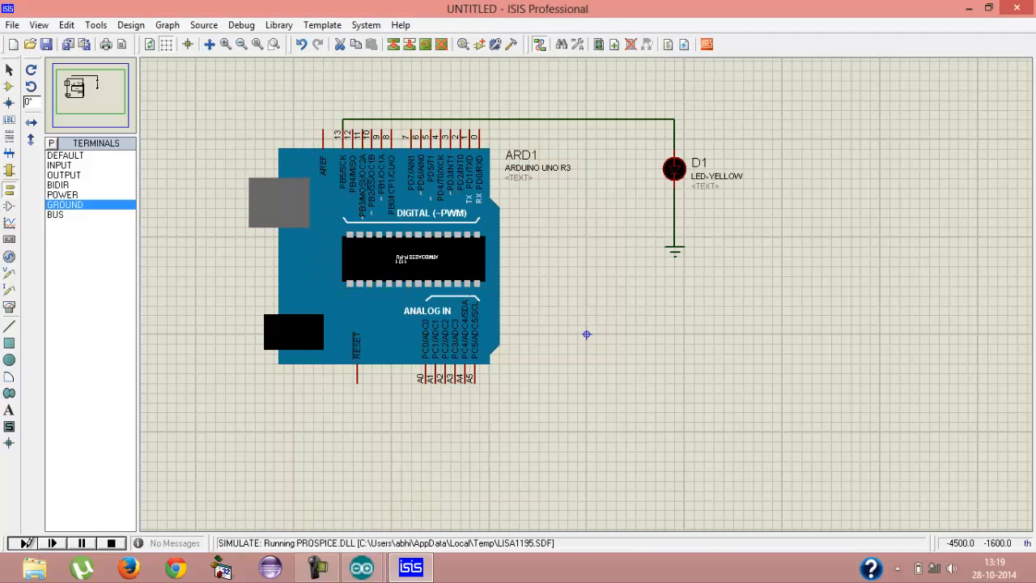
click(21, 543)
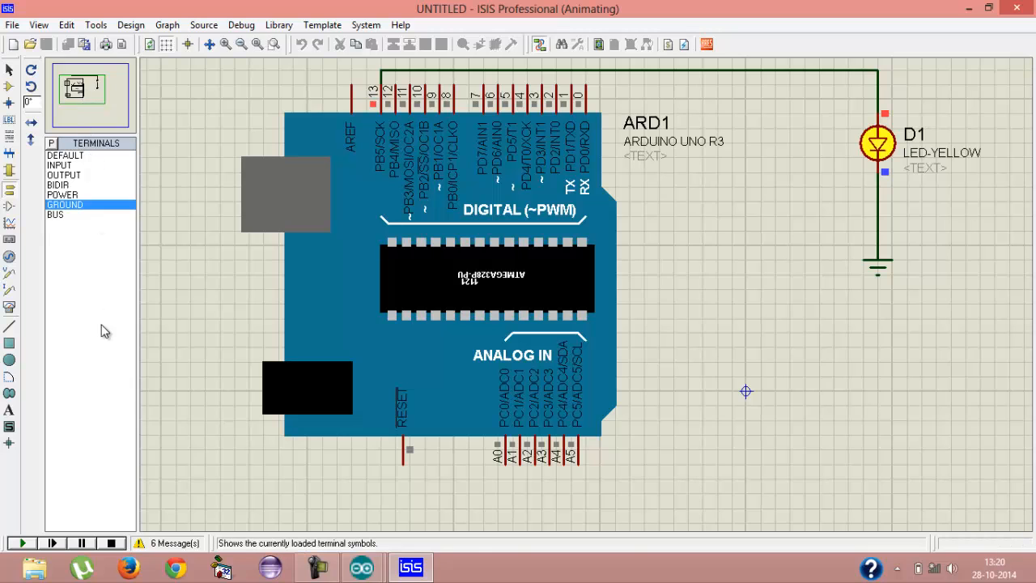
click(111, 543)
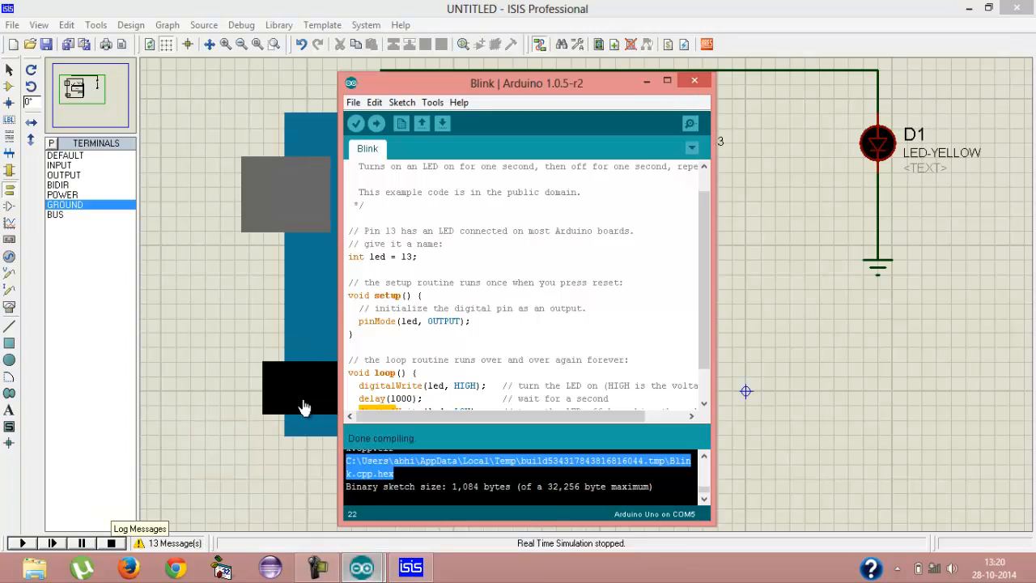
Change both delay(1000) calls in loop() to delay(500)
scroll(down, 3)
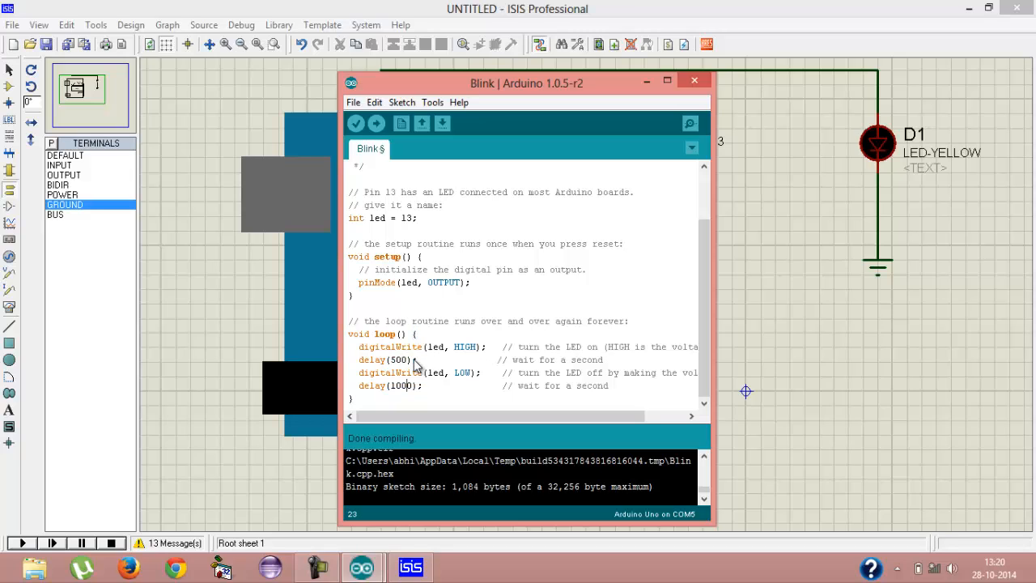
text(500)
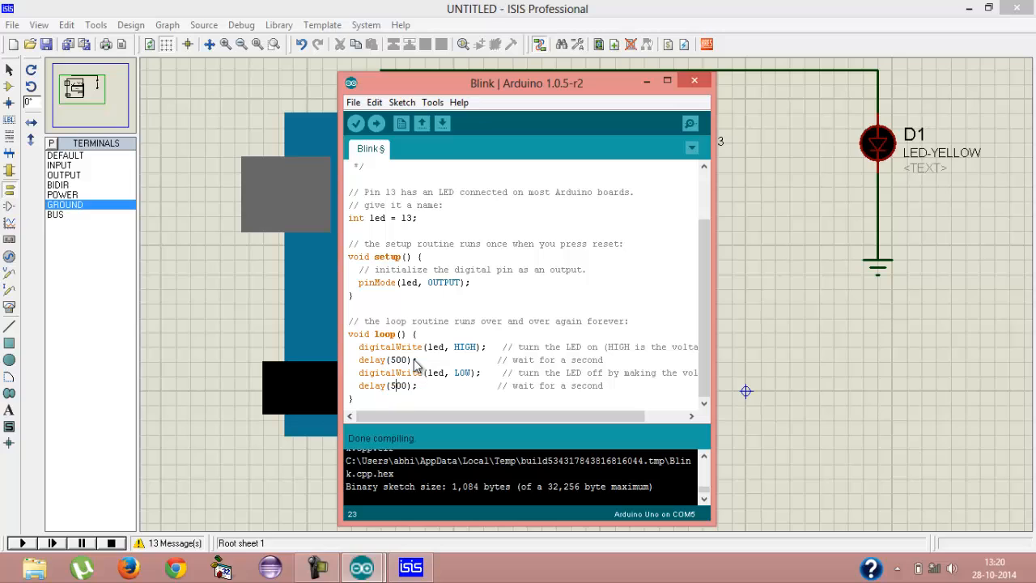
click(354, 123)
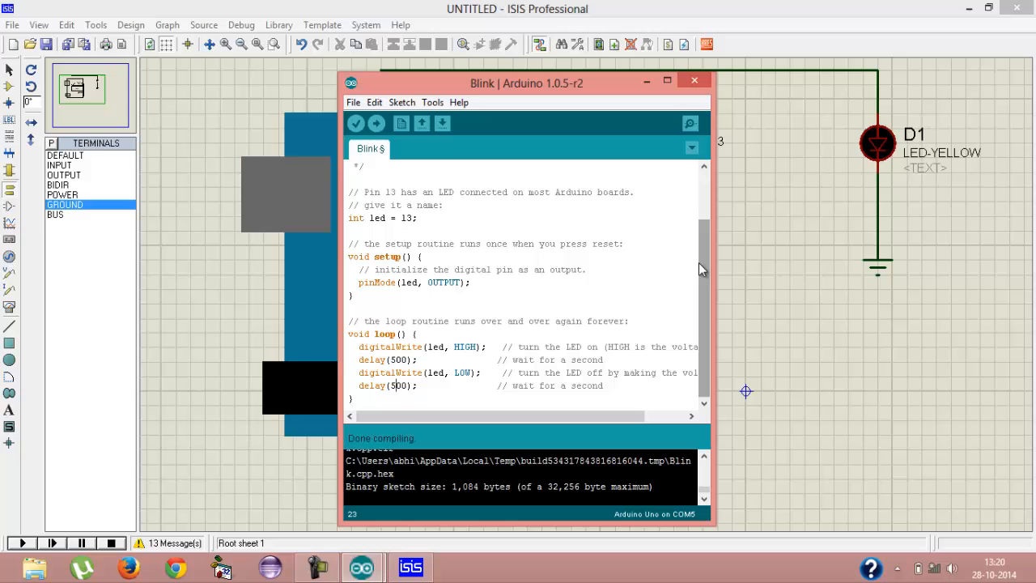
mouse_move(401, 482)
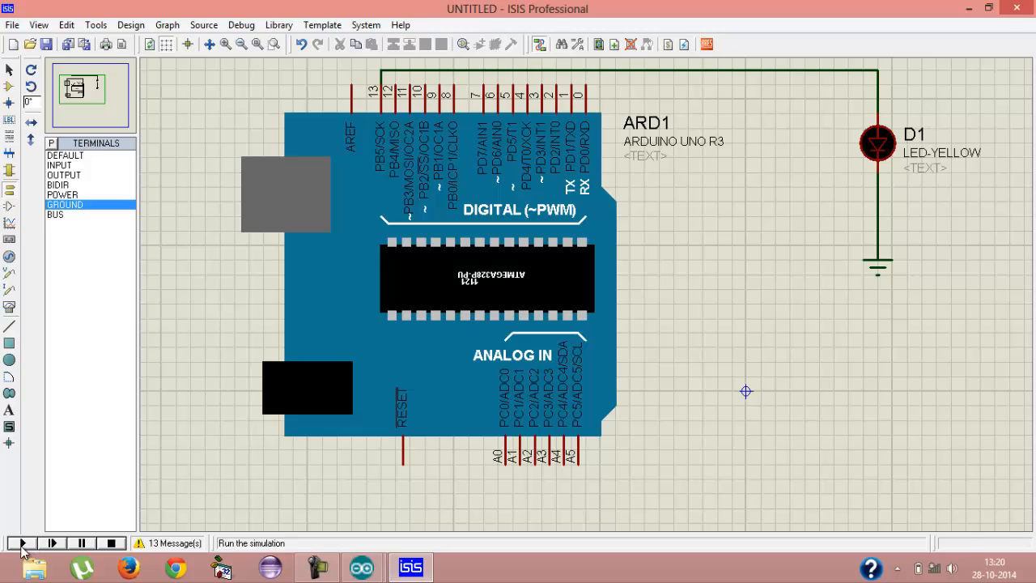
Restart the simulation with Play so the yellow pin-13 LED blinks again
click(21, 543)
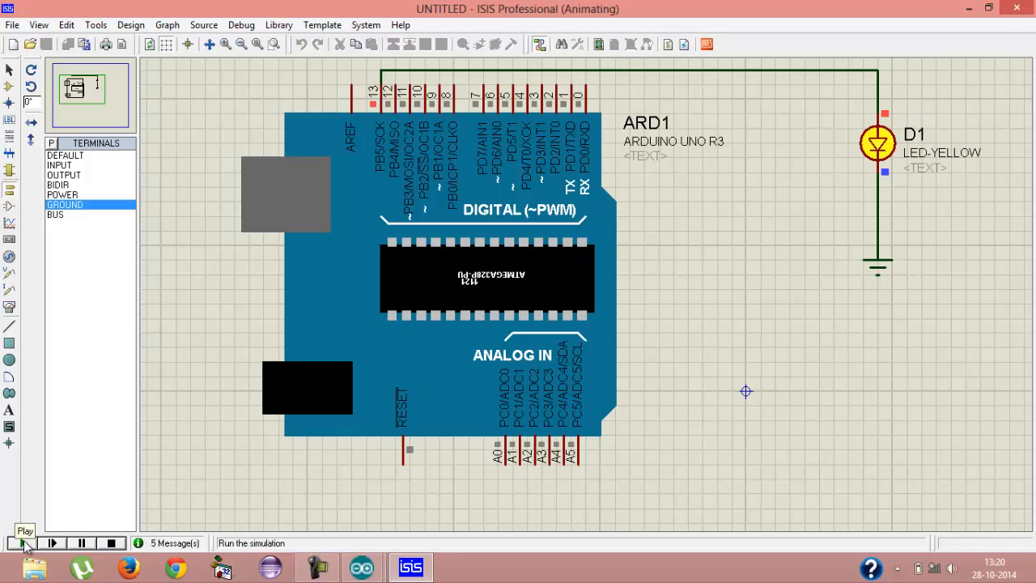